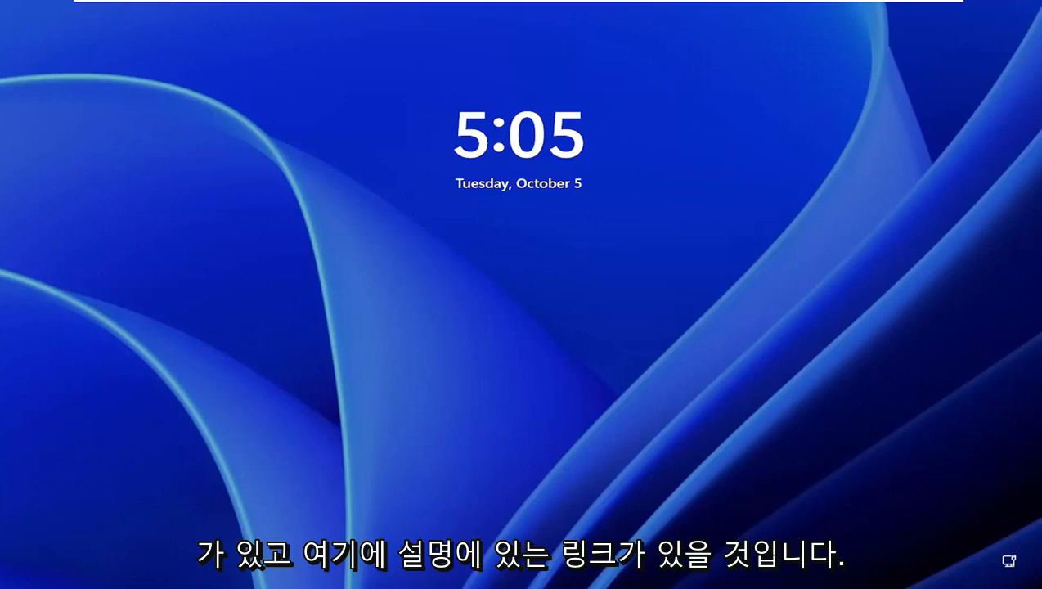
mouse_move(599, 210)
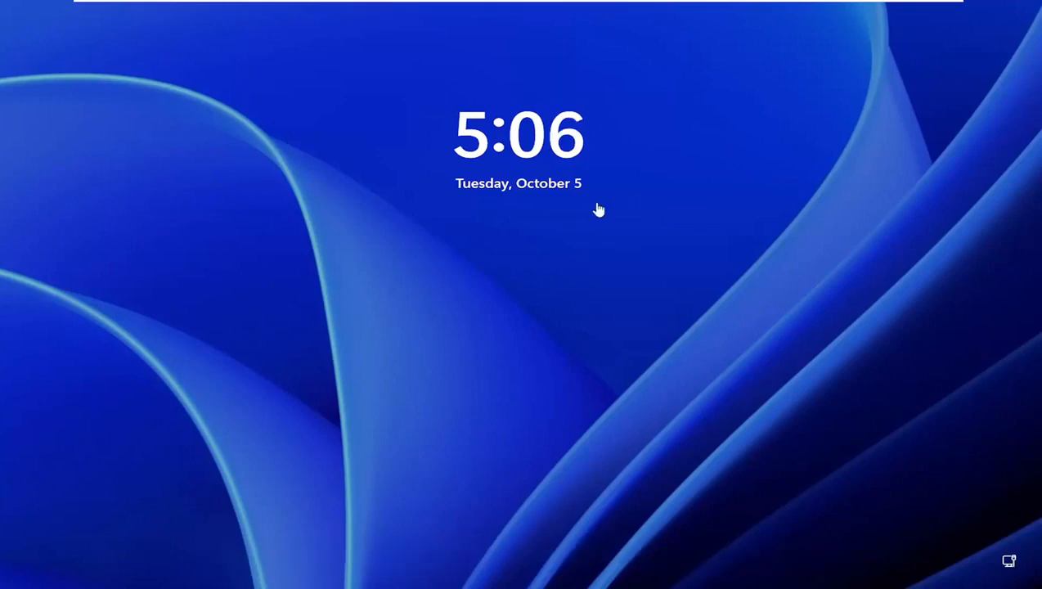
mouse_move(494, 360)
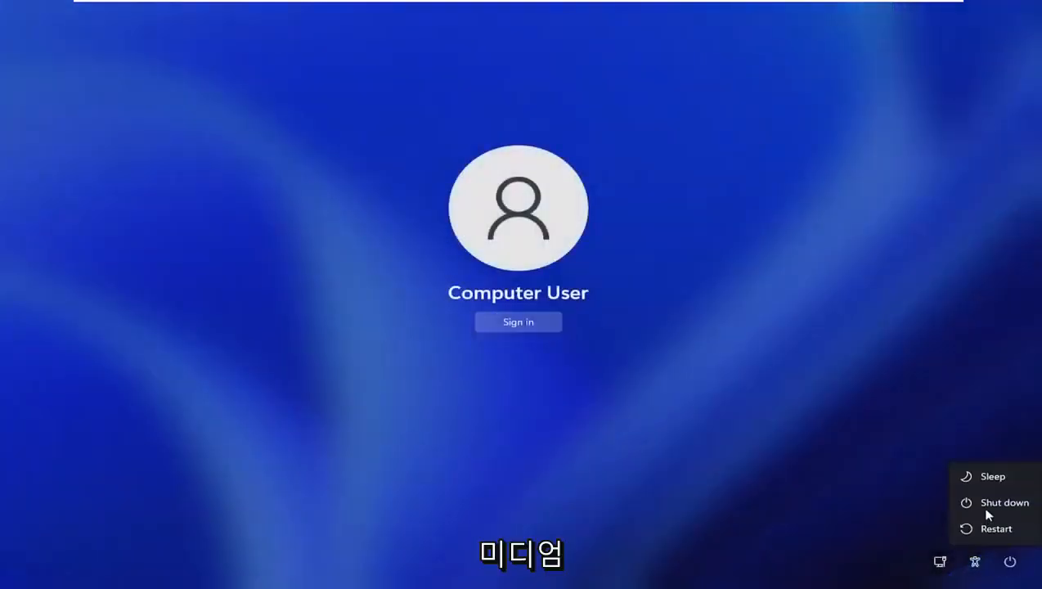
mouse_move(994, 528)
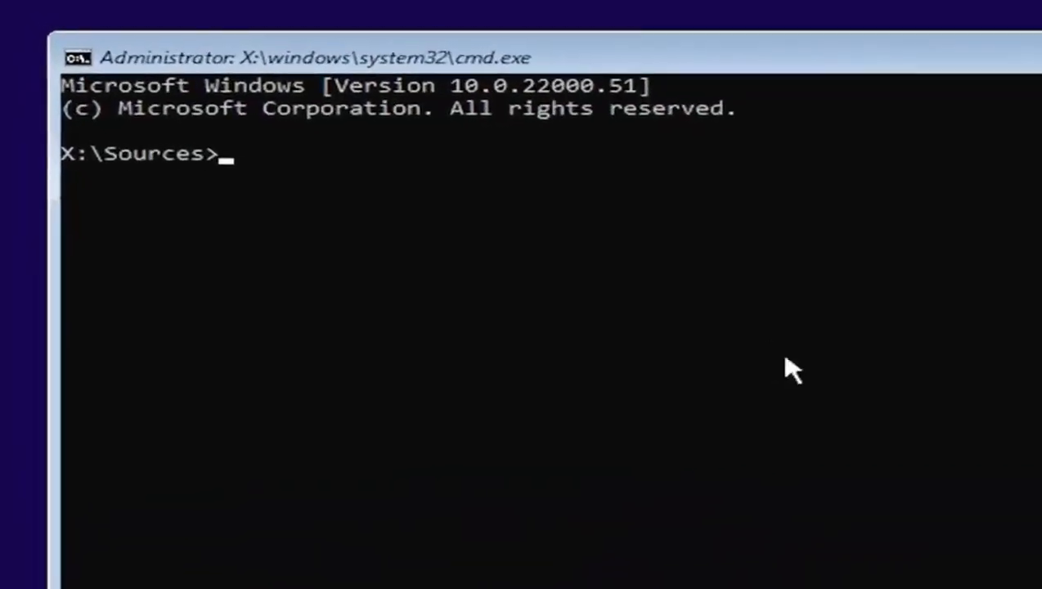
Run diskpart and then 'list volume' to show the computer's four volumes
type("d")
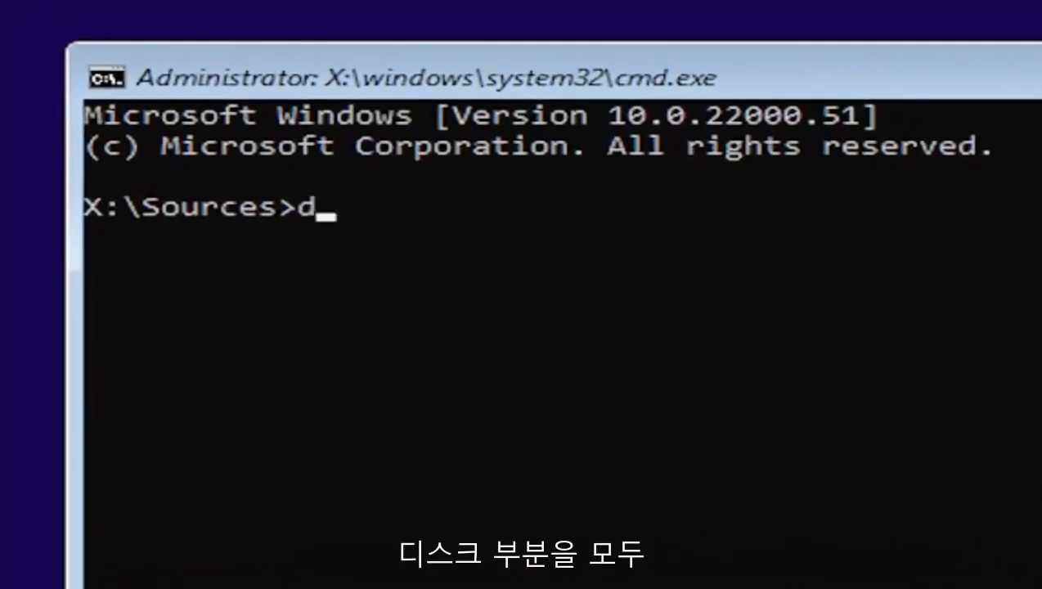
type("isk")
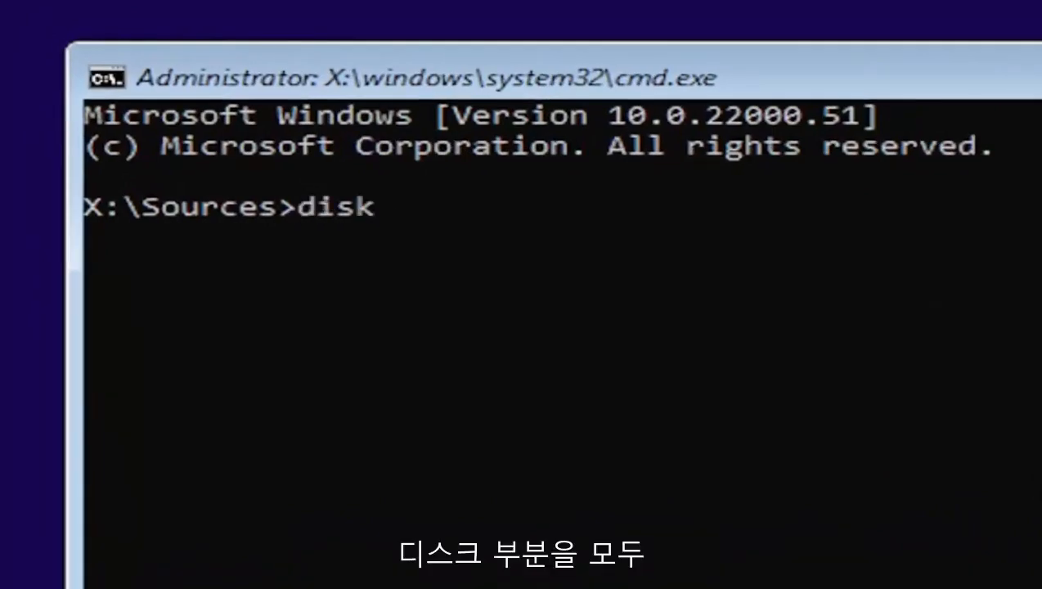
type("part")
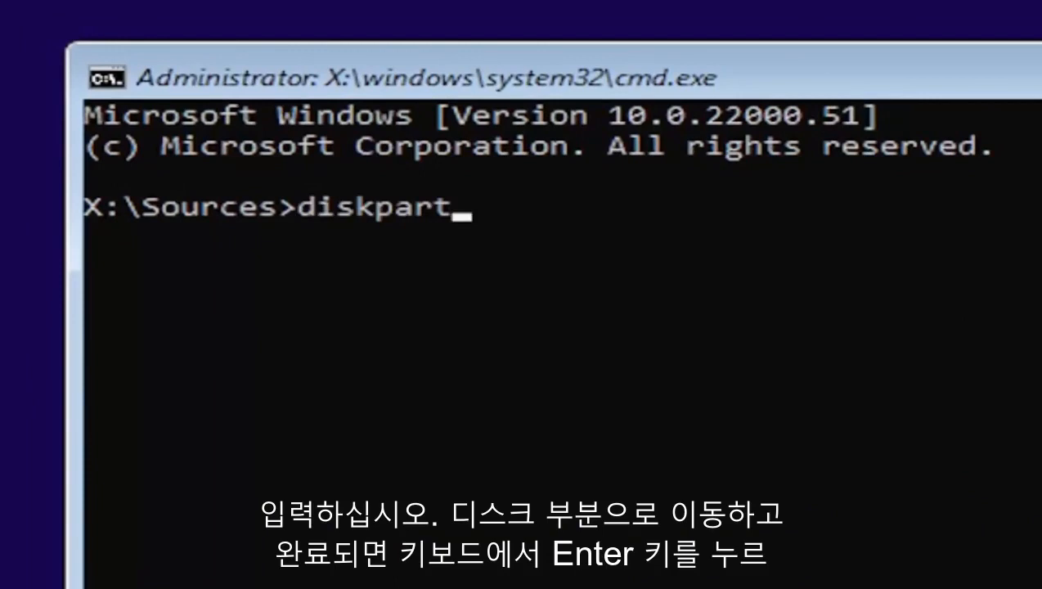
key("Return")
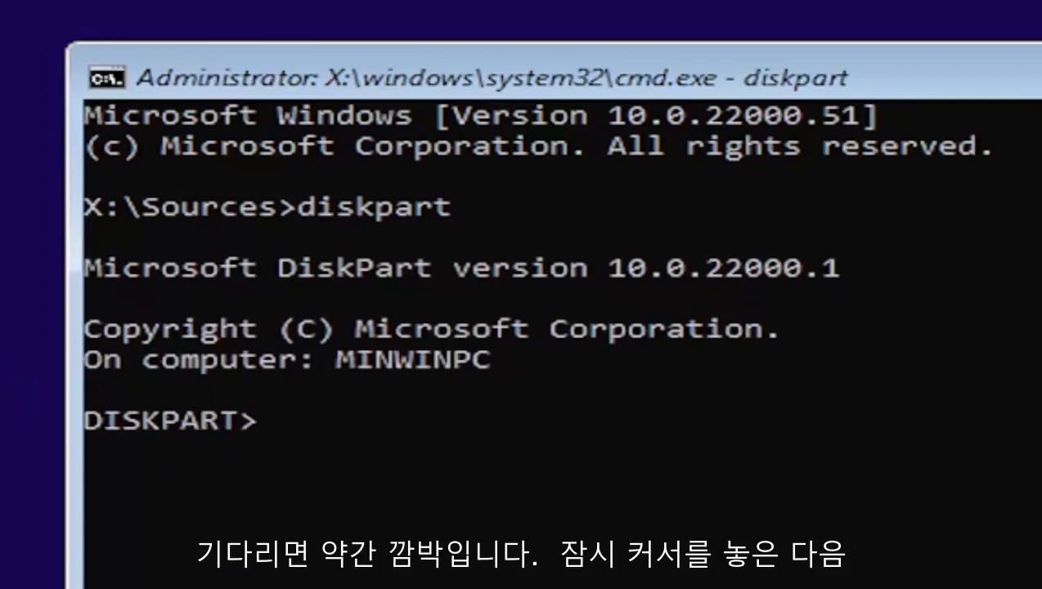
type("list volu")
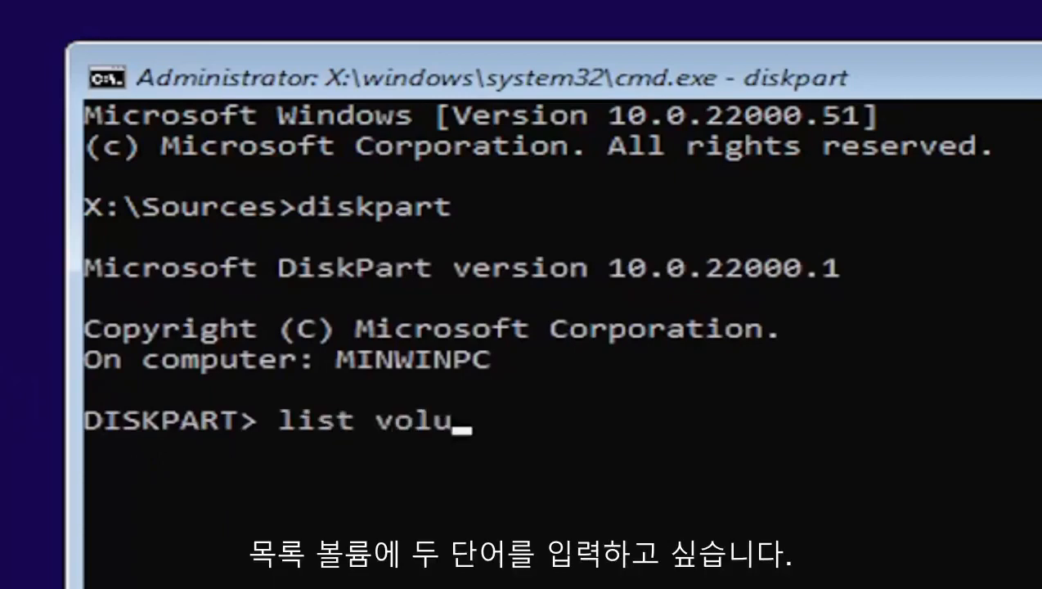
type("me")
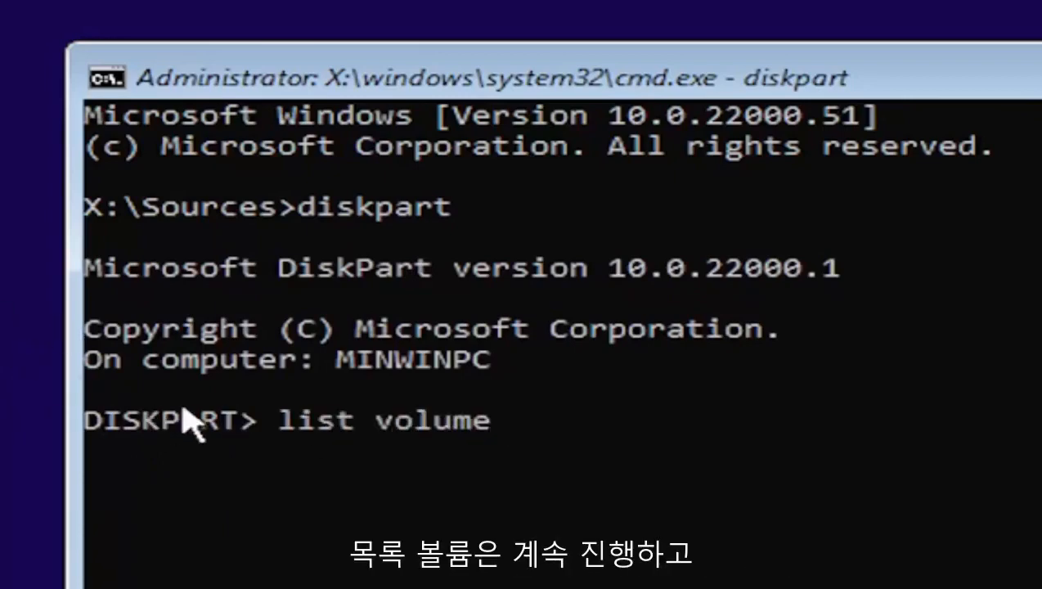
key("Return")
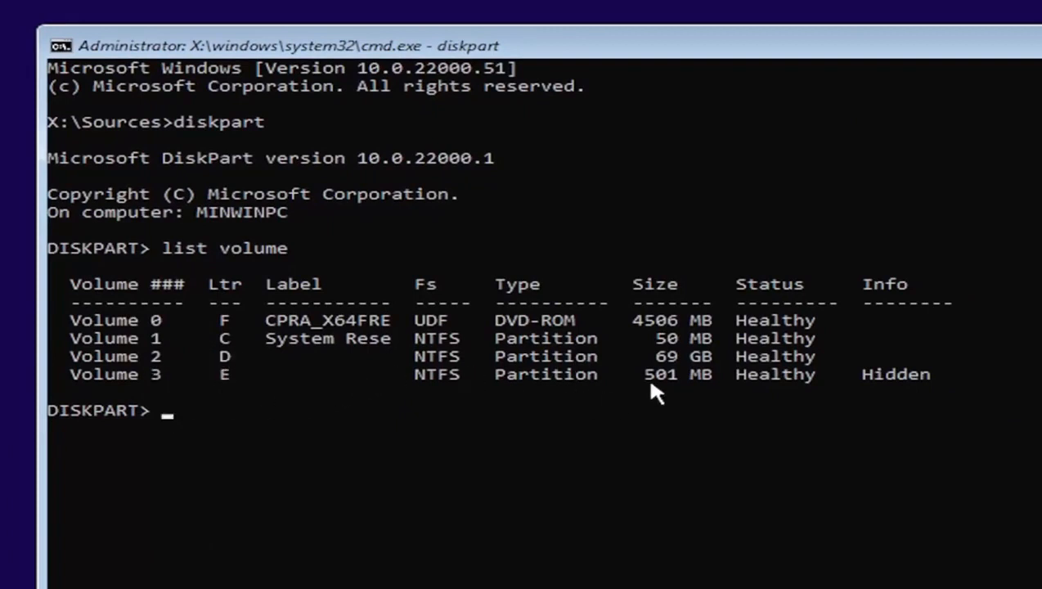
mouse_move(667, 331)
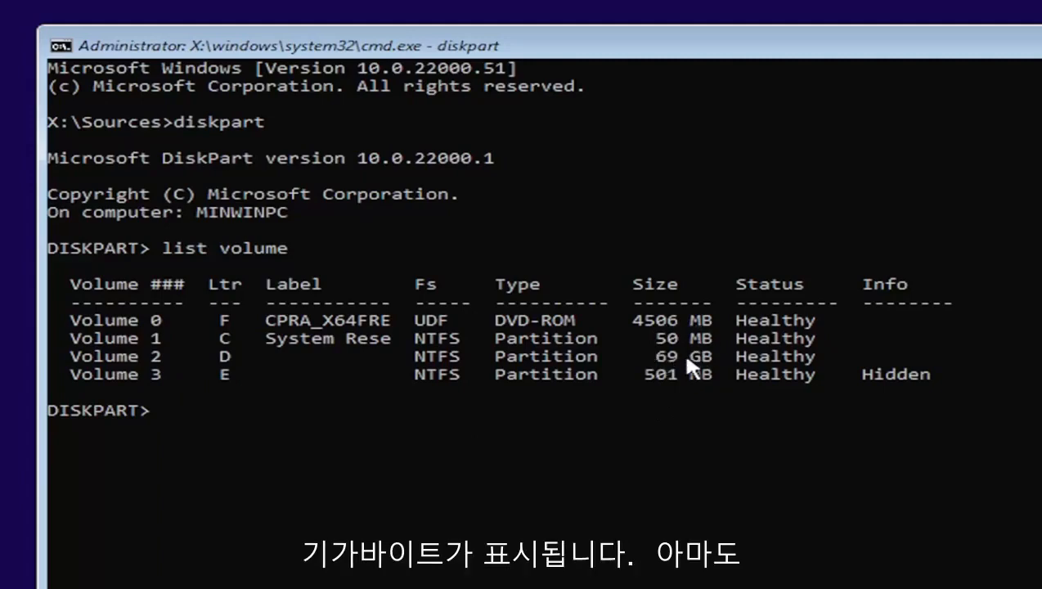
mouse_move(687, 353)
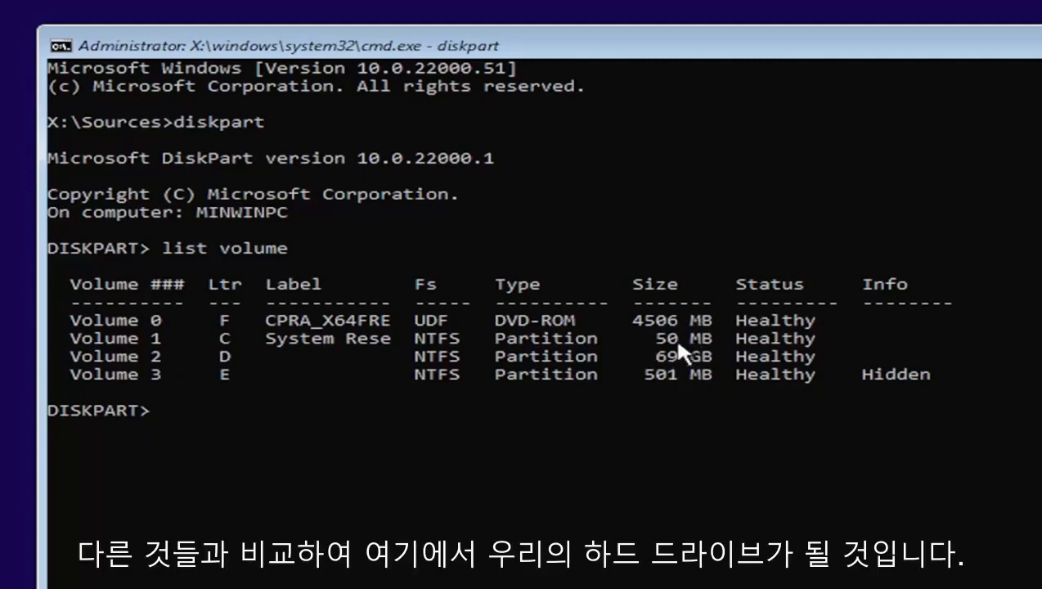
mouse_move(164, 364)
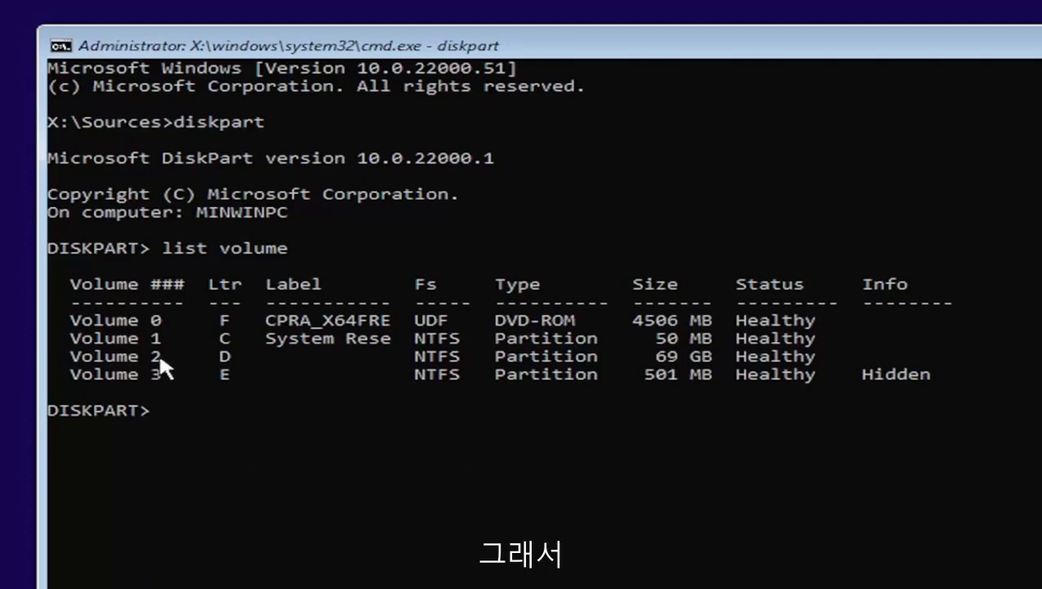
mouse_move(134, 576)
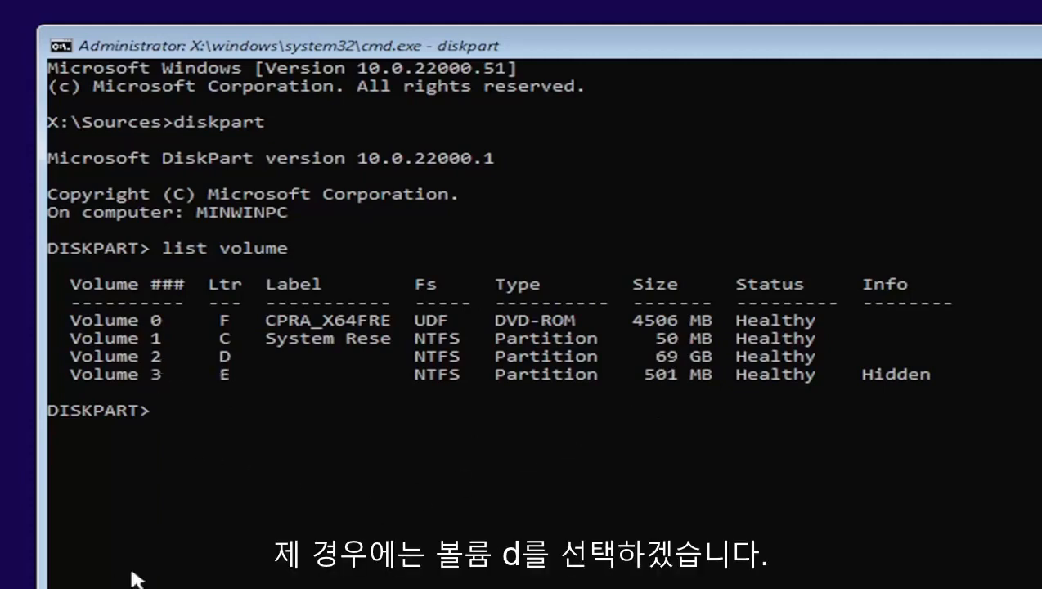
Enter 'cd d:' targeting the 69 GB D volume at the DiskPart prompt, not yet run
type("cd")
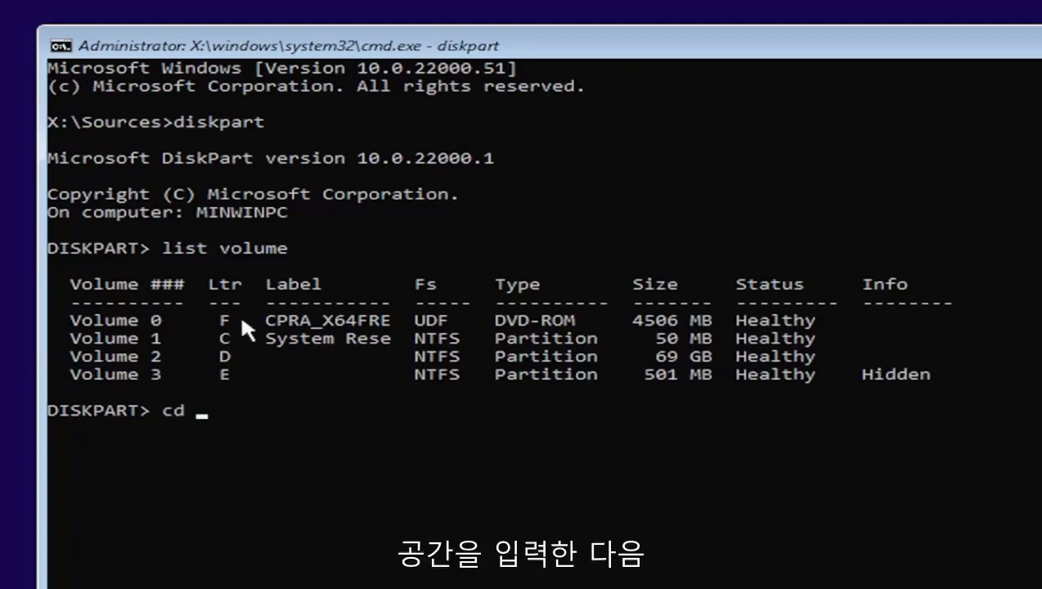
type("d")
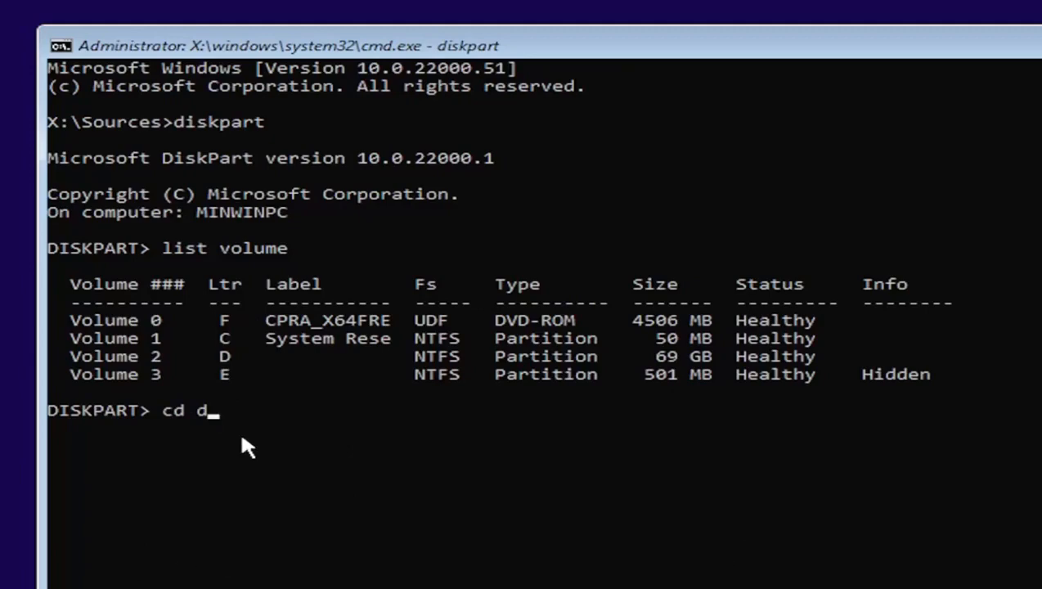
type(":")
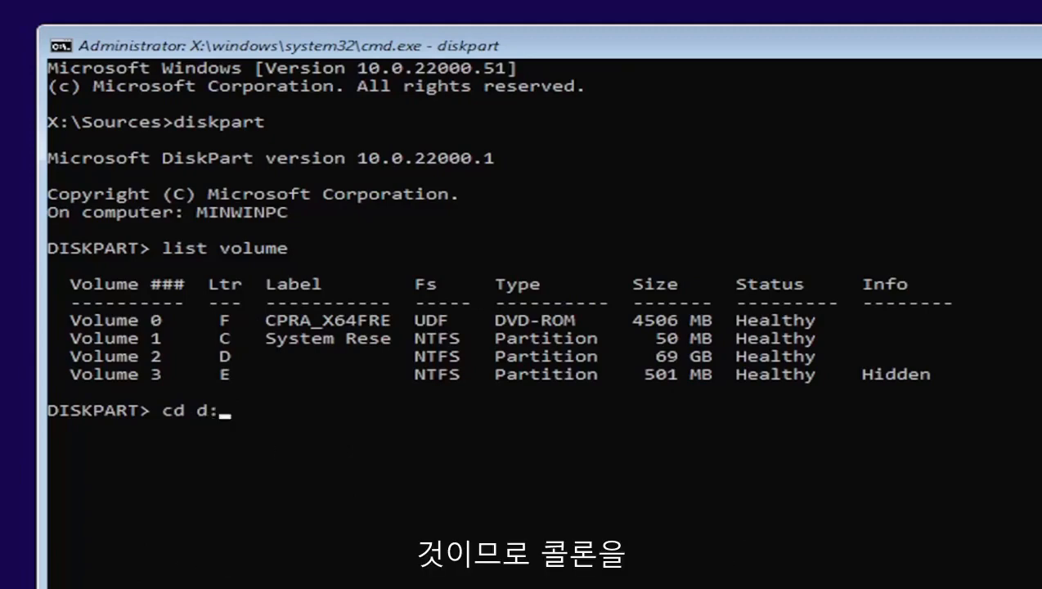
mouse_move(524, 455)
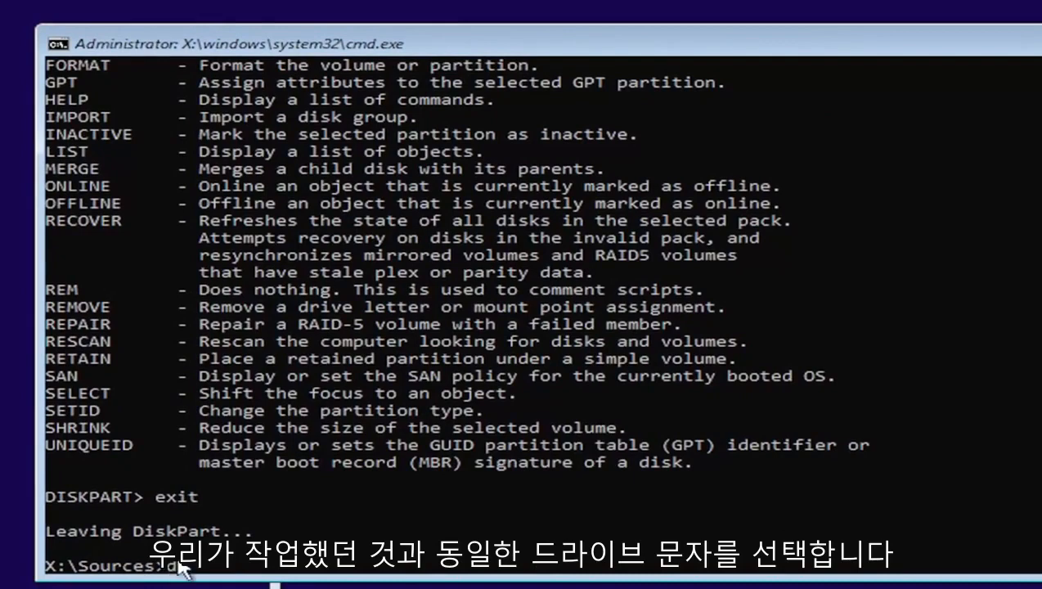
Switch to drive D: and change directory into Windows\System32
type("d")
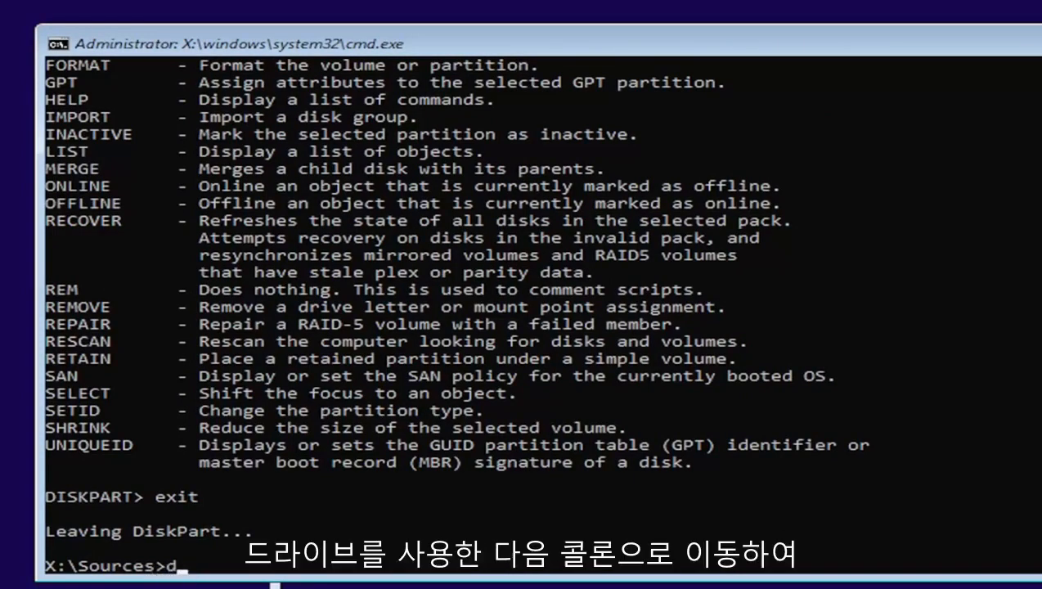
type(":")
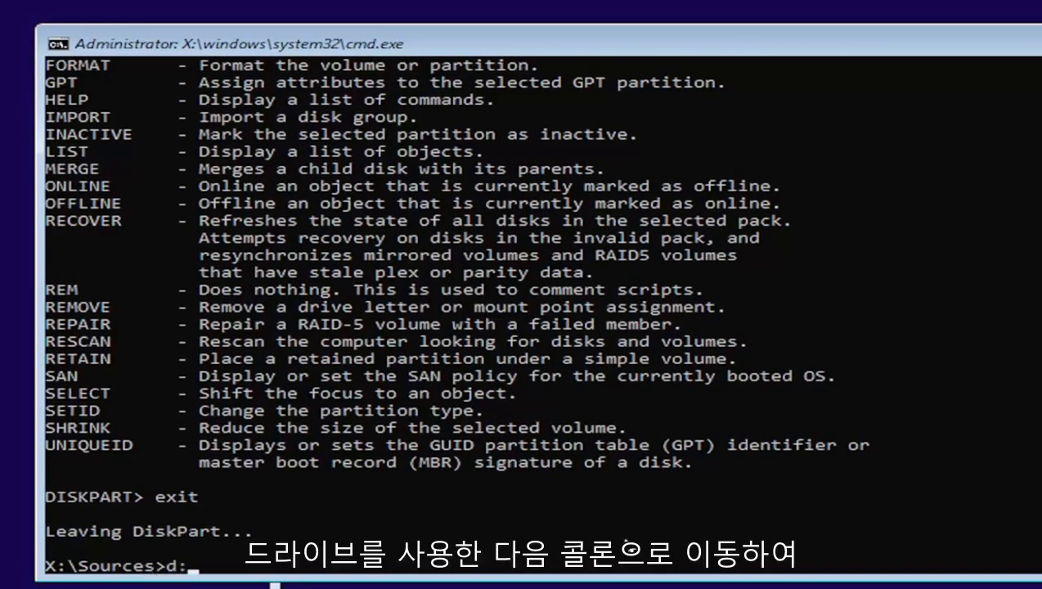
key("Return")
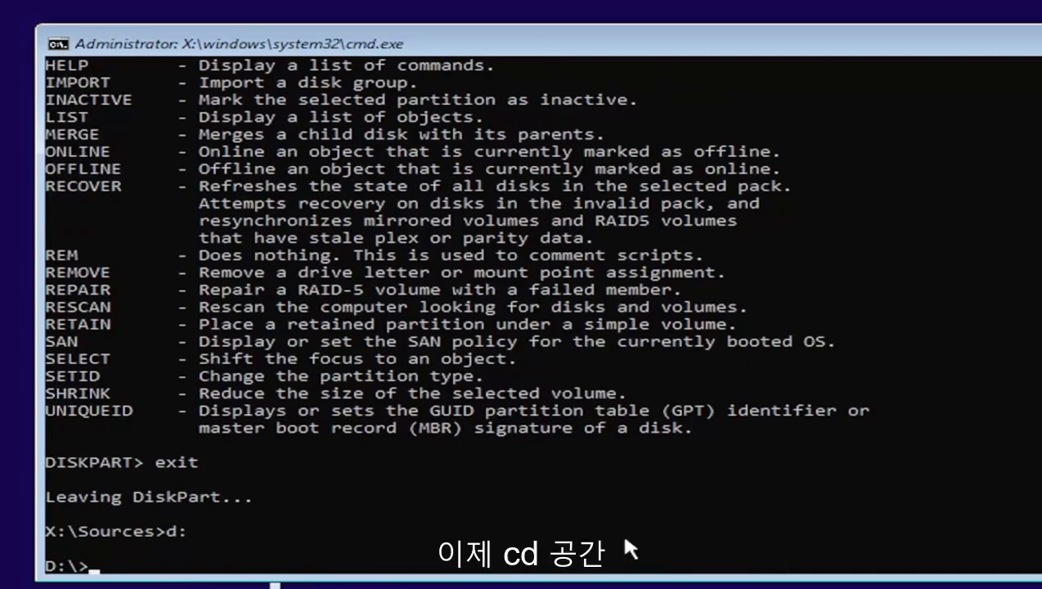
type("cd windows")
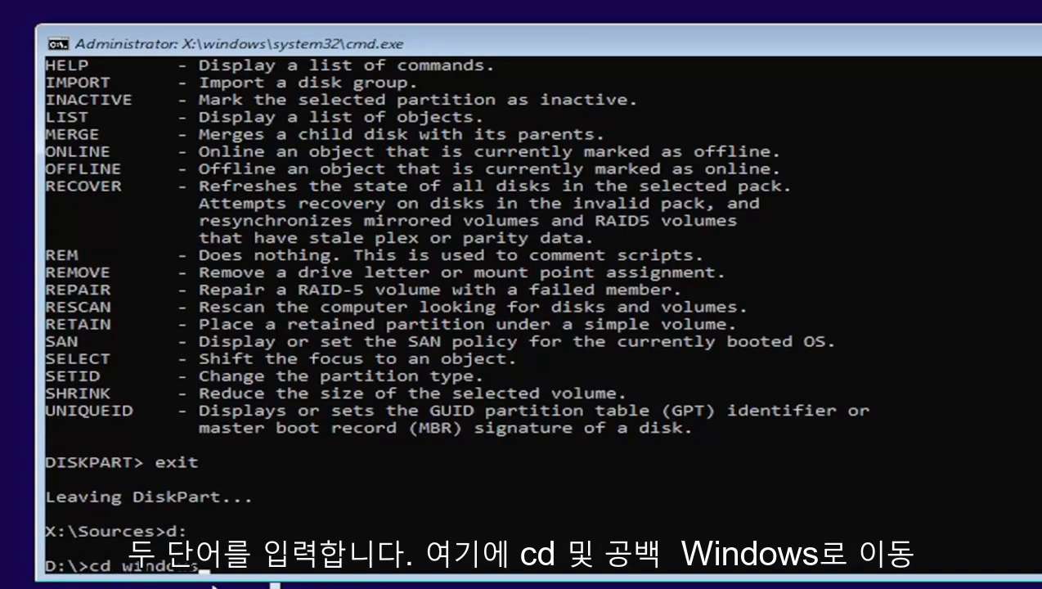
key("Return")
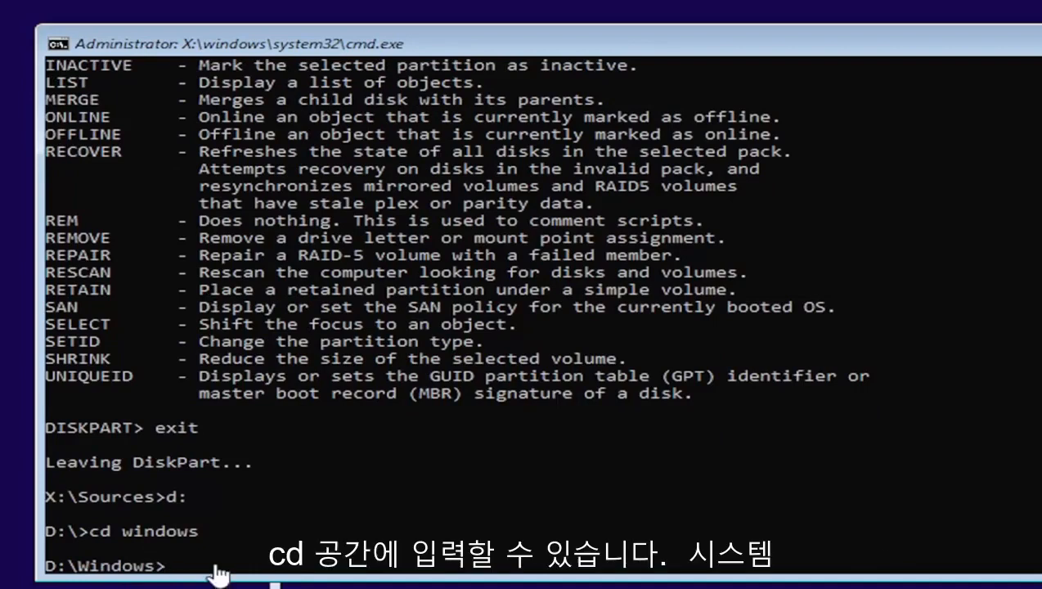
type("cd")
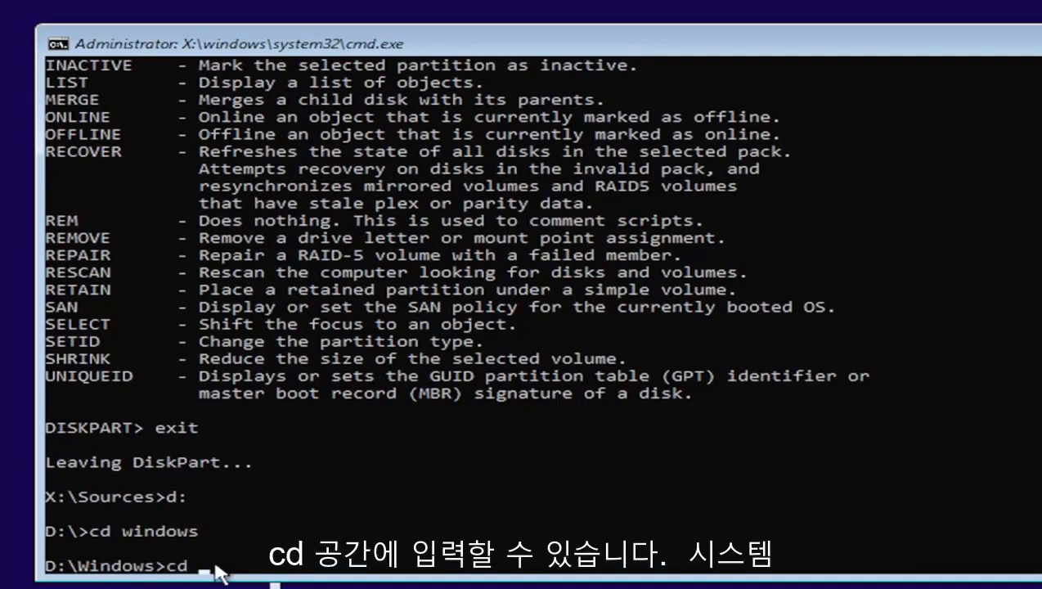
type("system32")
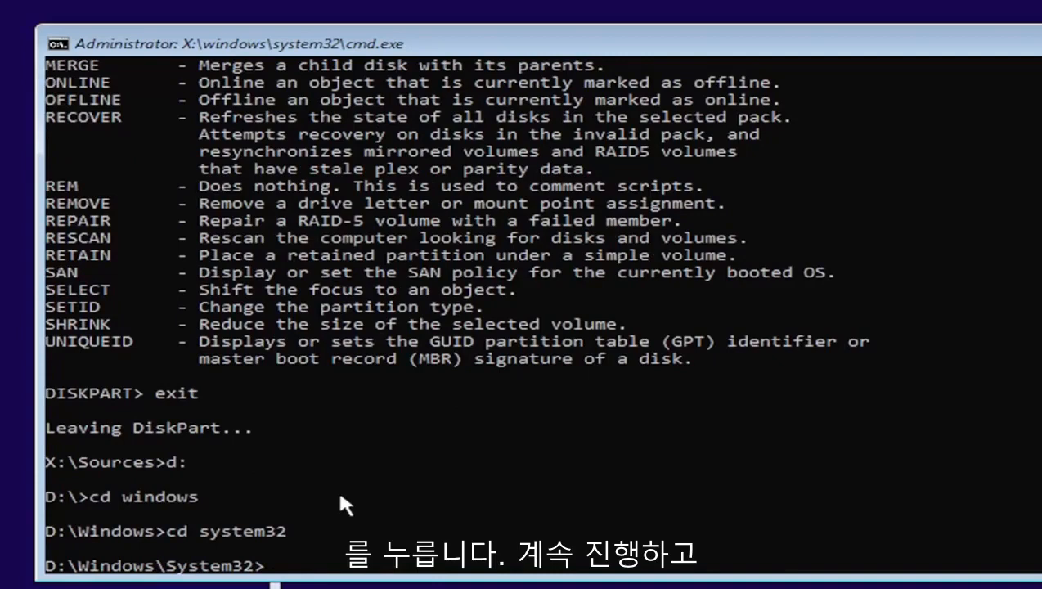
Copy utilman.exe to utilman1.exe and cmd.exe to cmd1.exe as backups
type("copy")
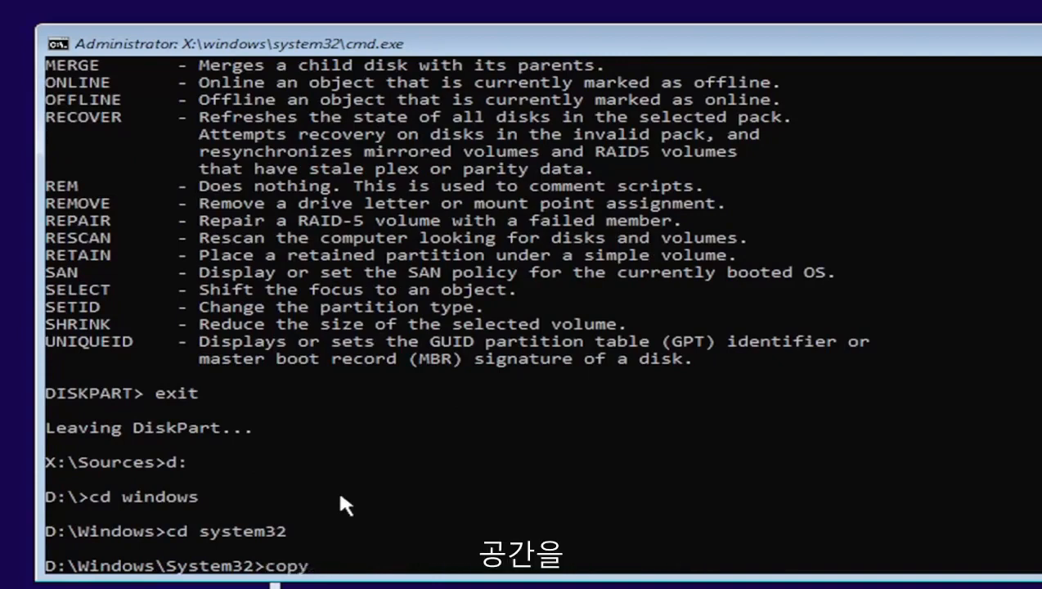
type("utilma")
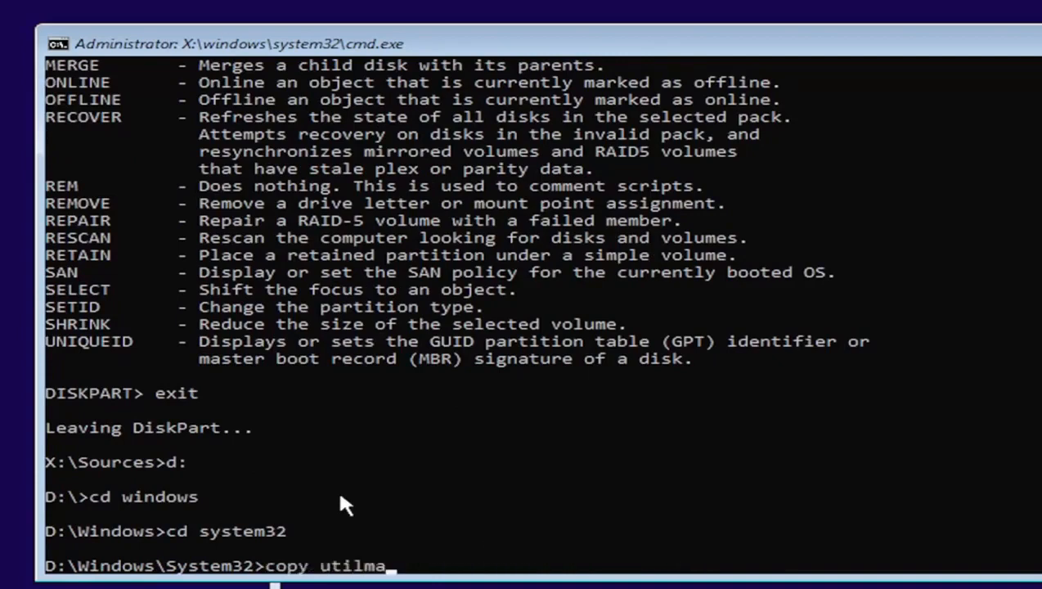
type("n.exe")
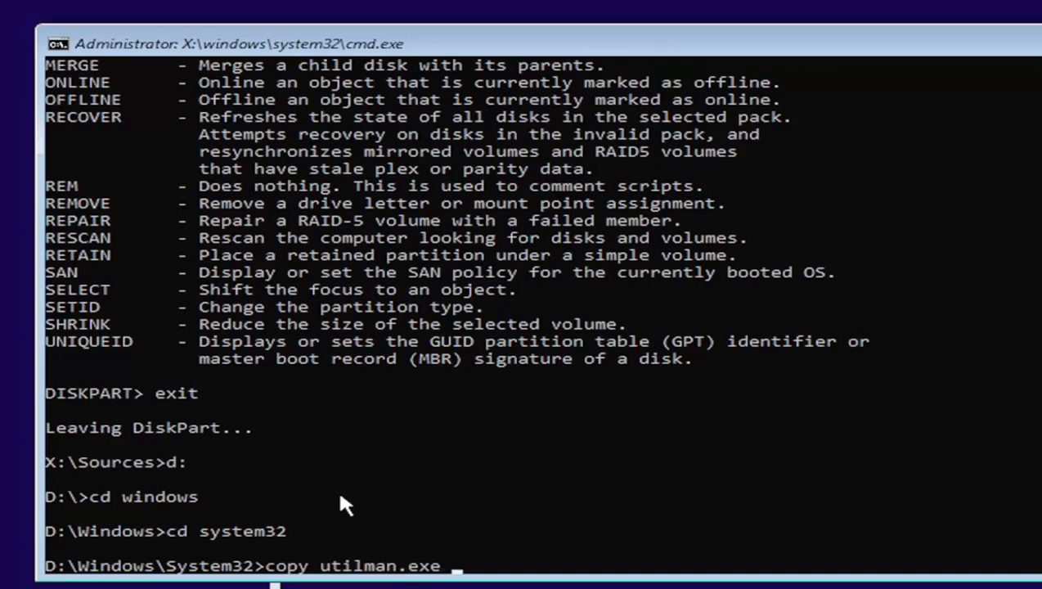
type("util")
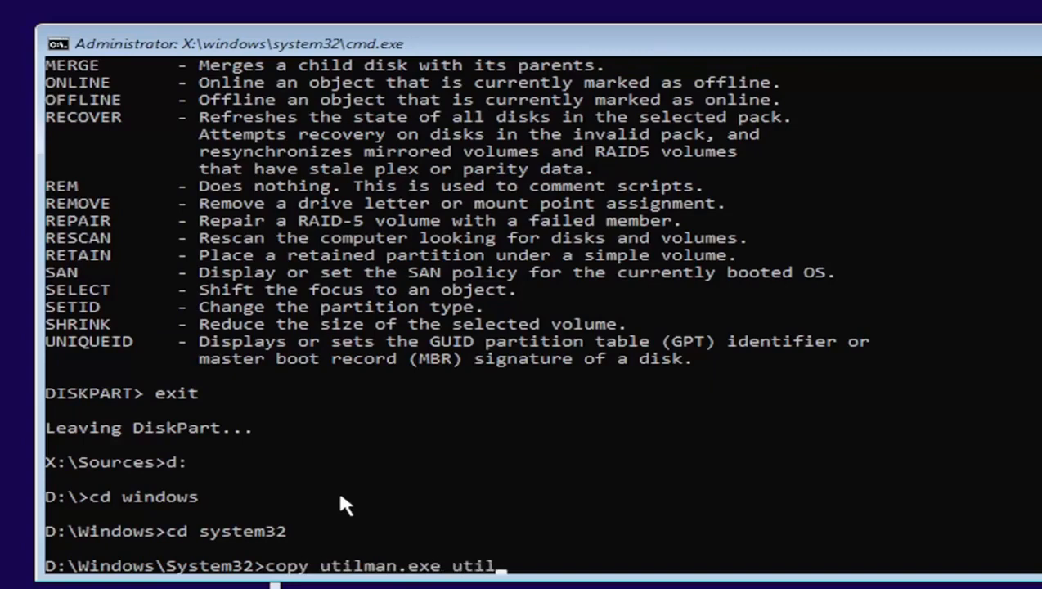
type("man1")
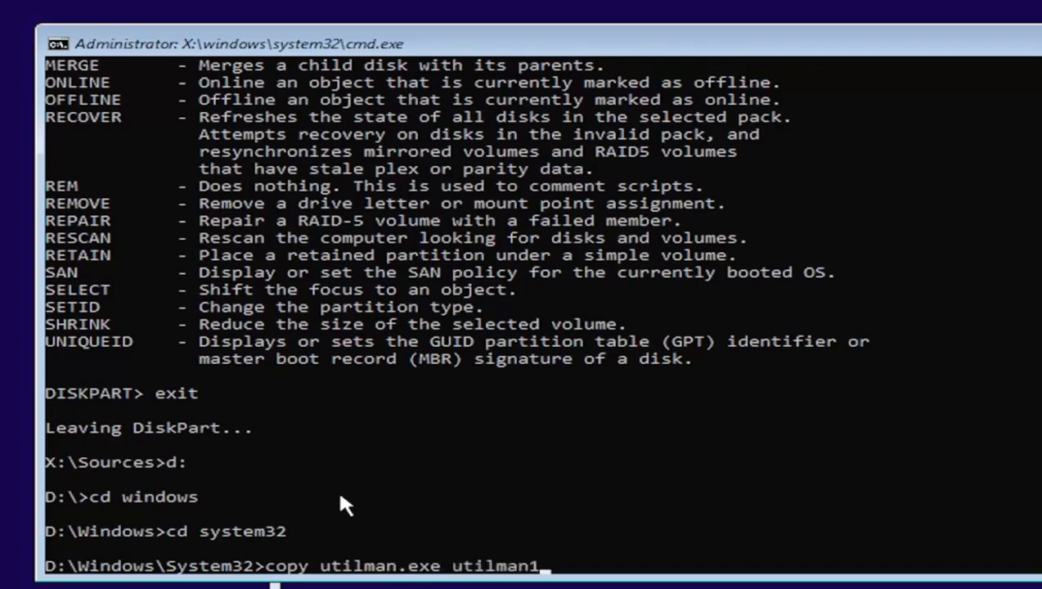
type(".exe")
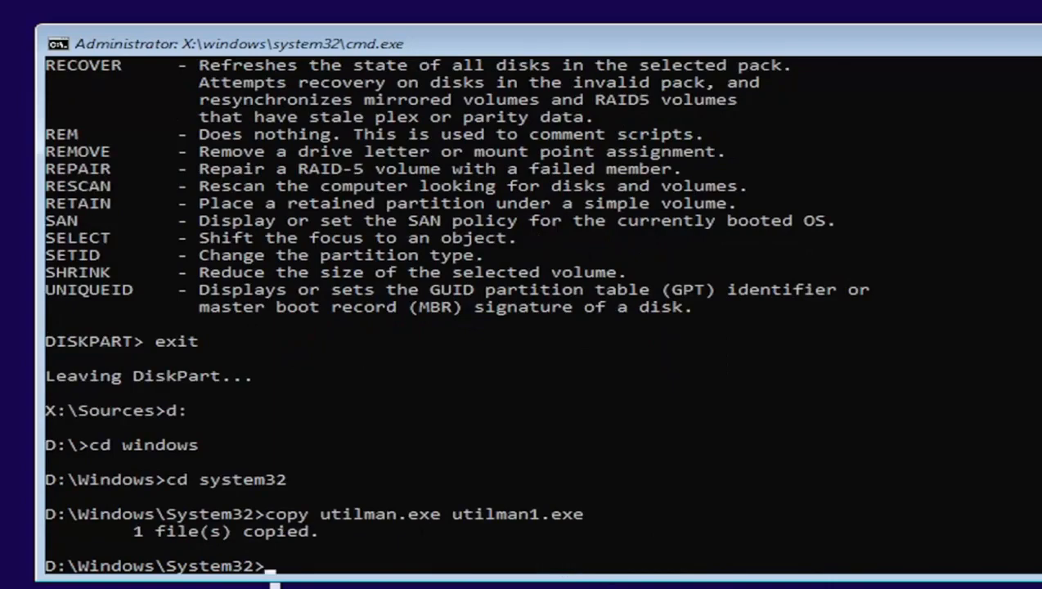
mouse_move(259, 536)
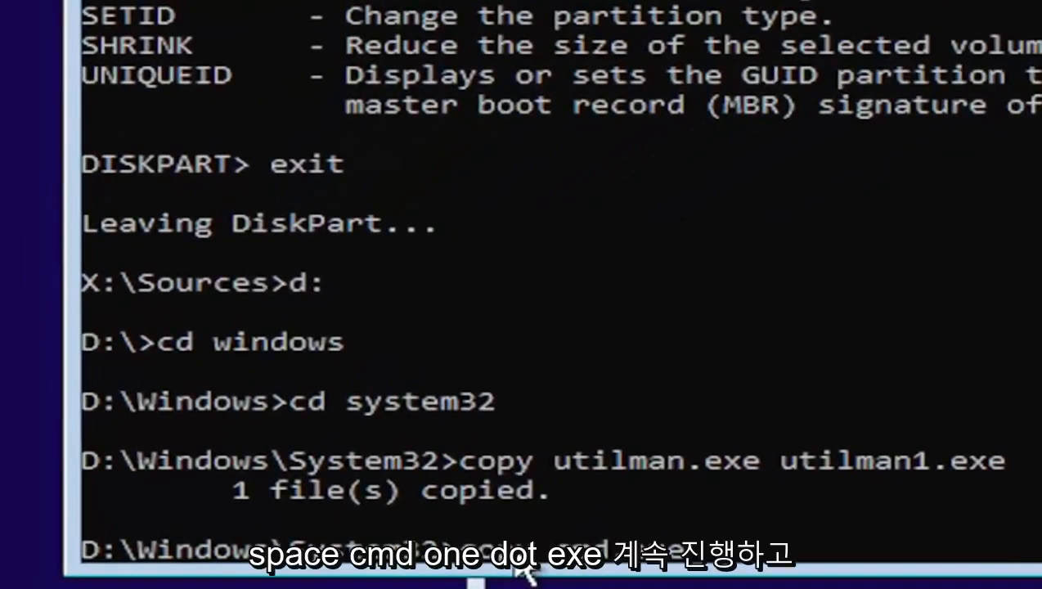
mouse_move(523, 565)
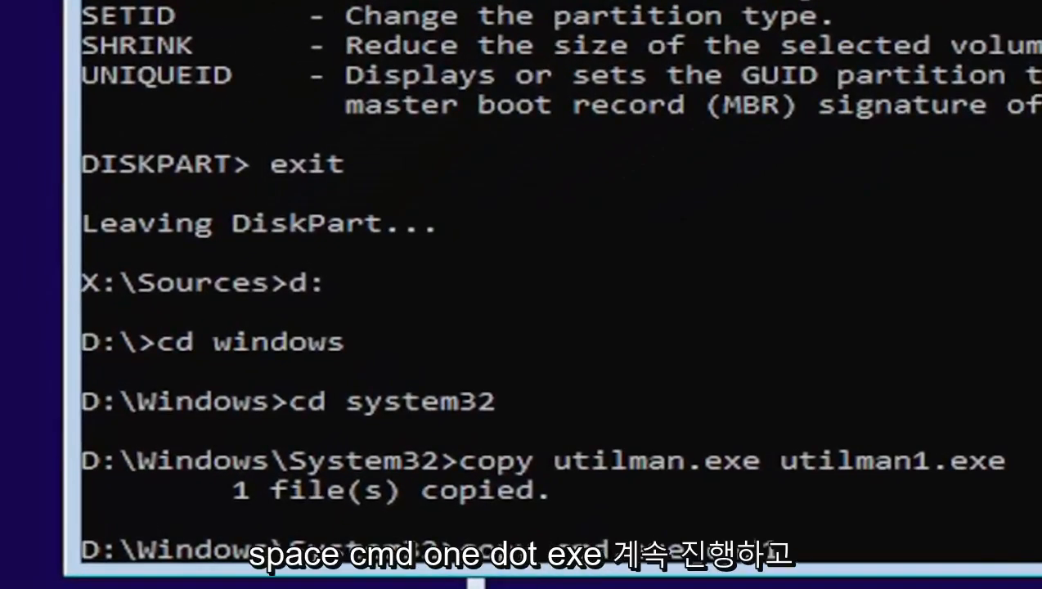
type("exe")
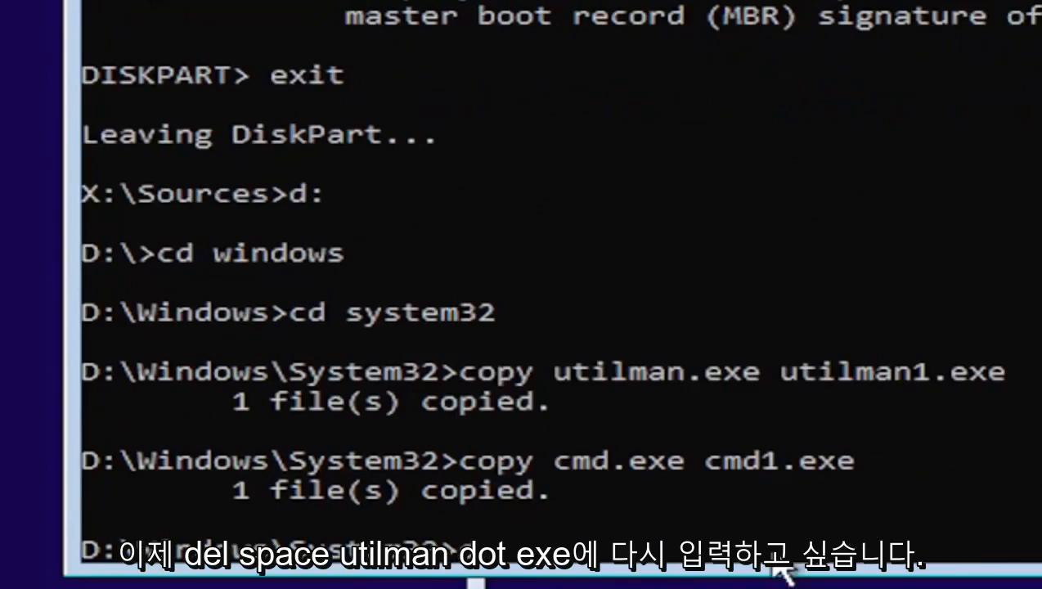
Delete utilman.exe and rename cmd.exe to utilman.exe
type("del u")
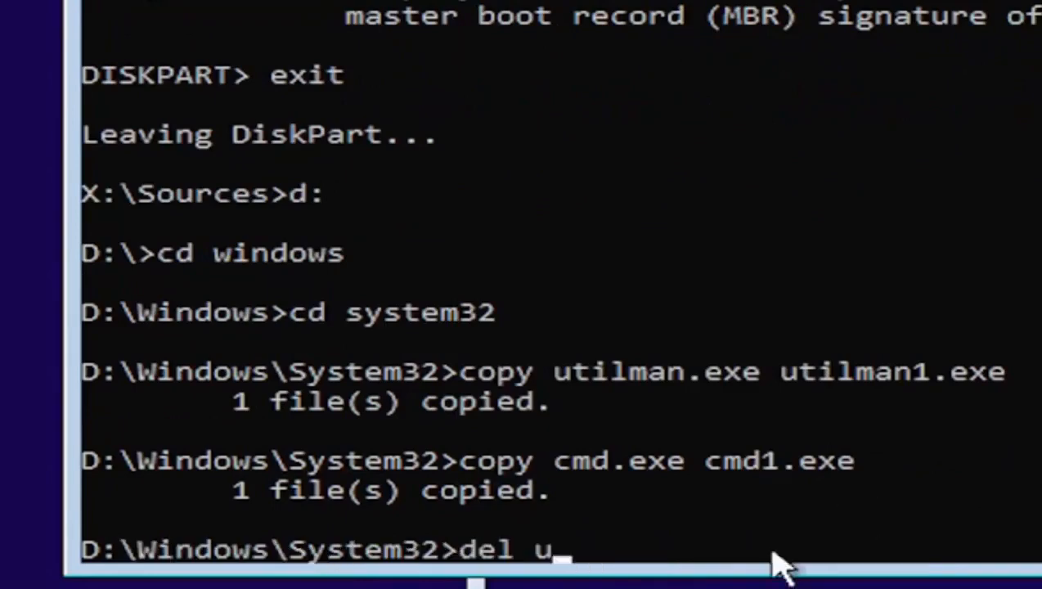
type("tilman.exe")
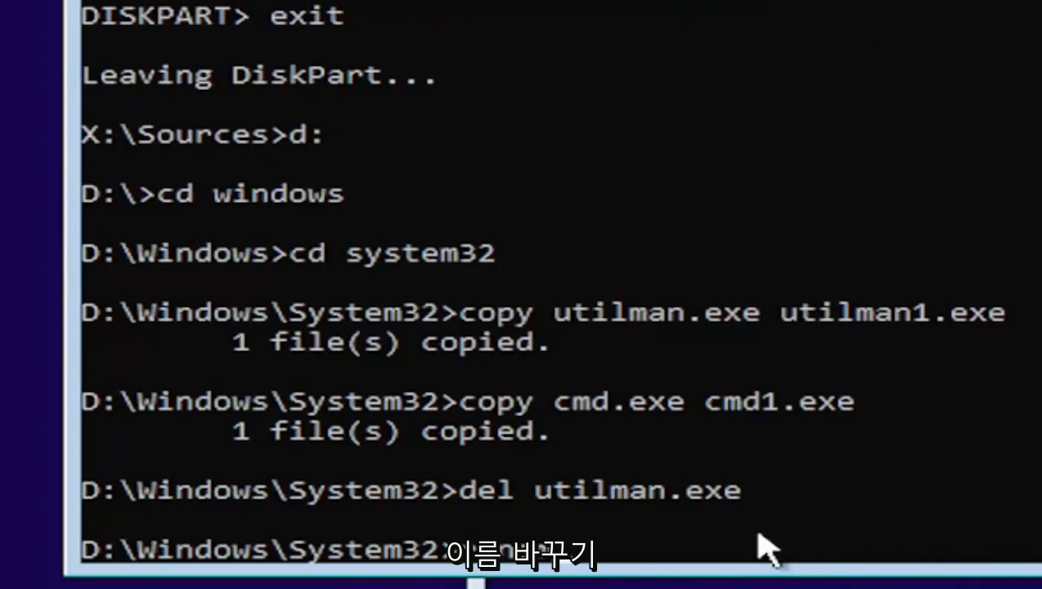
type("rename")
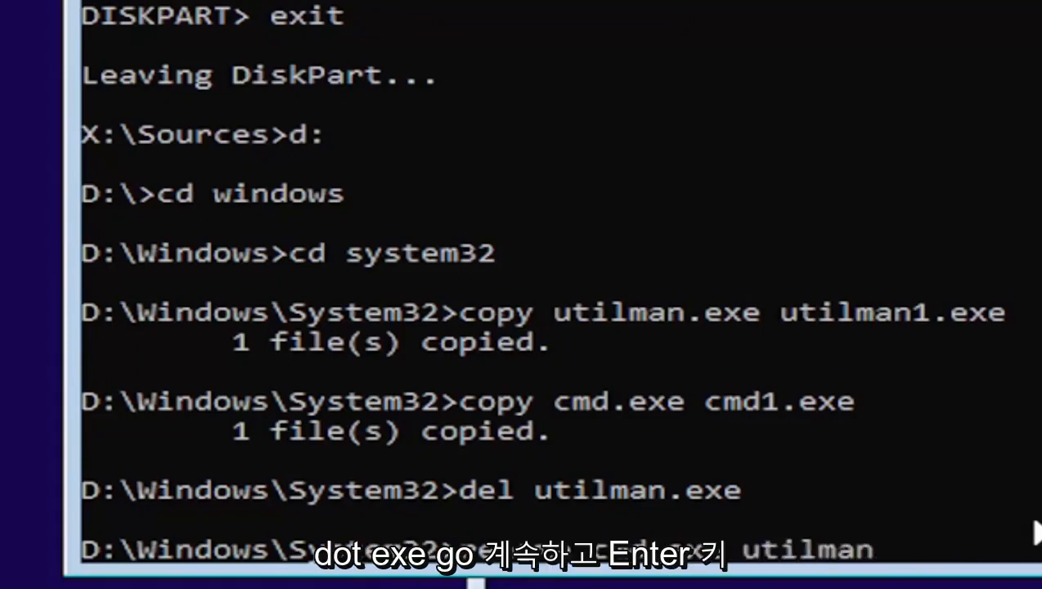
type(".exe")
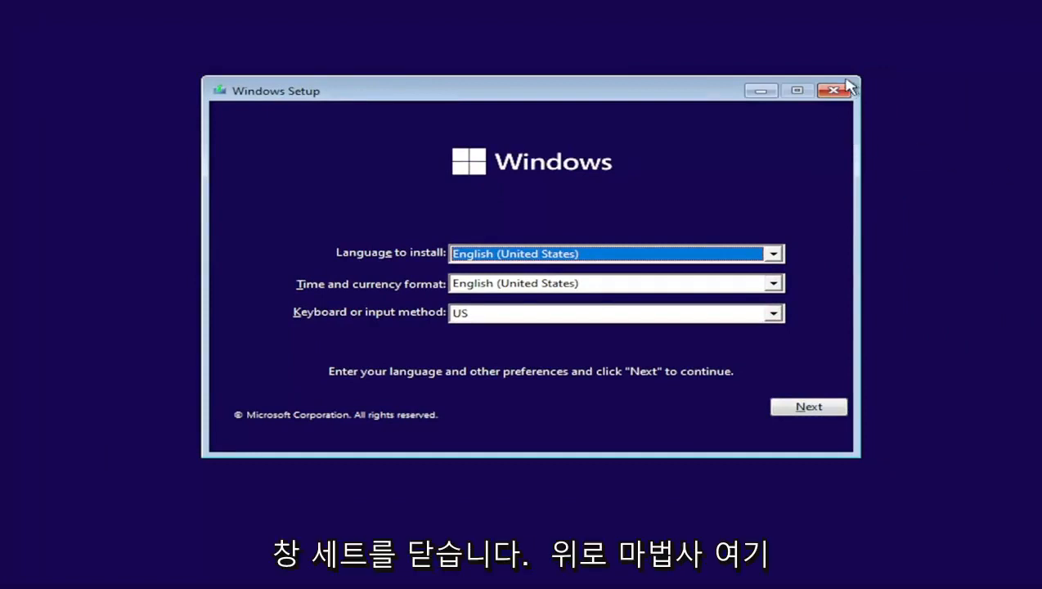
Close the Windows Setup wizard and confirm cancelling the installation
left_click(834, 90)
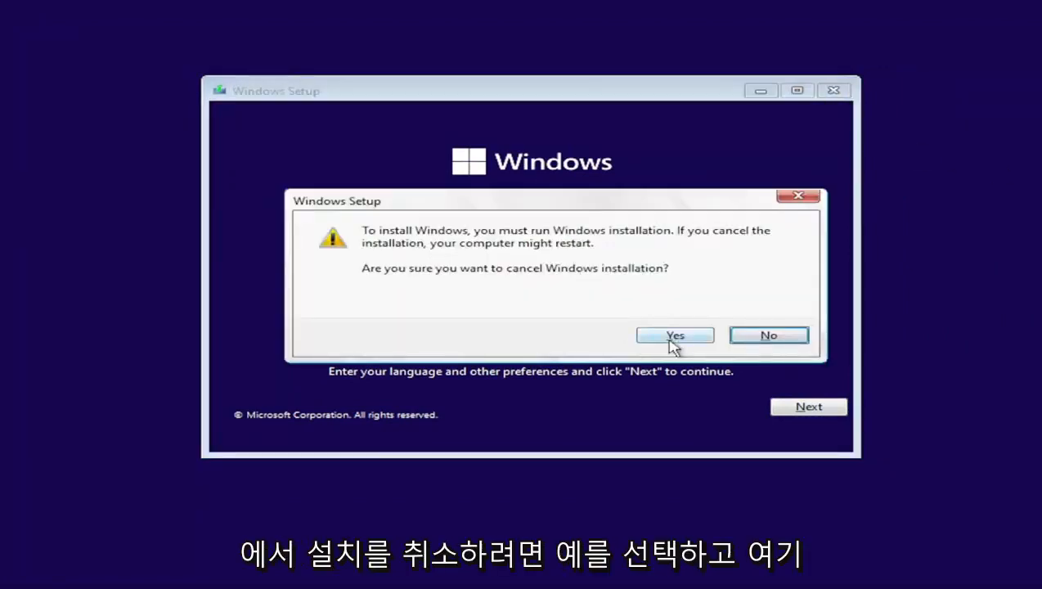
left_click(674, 335)
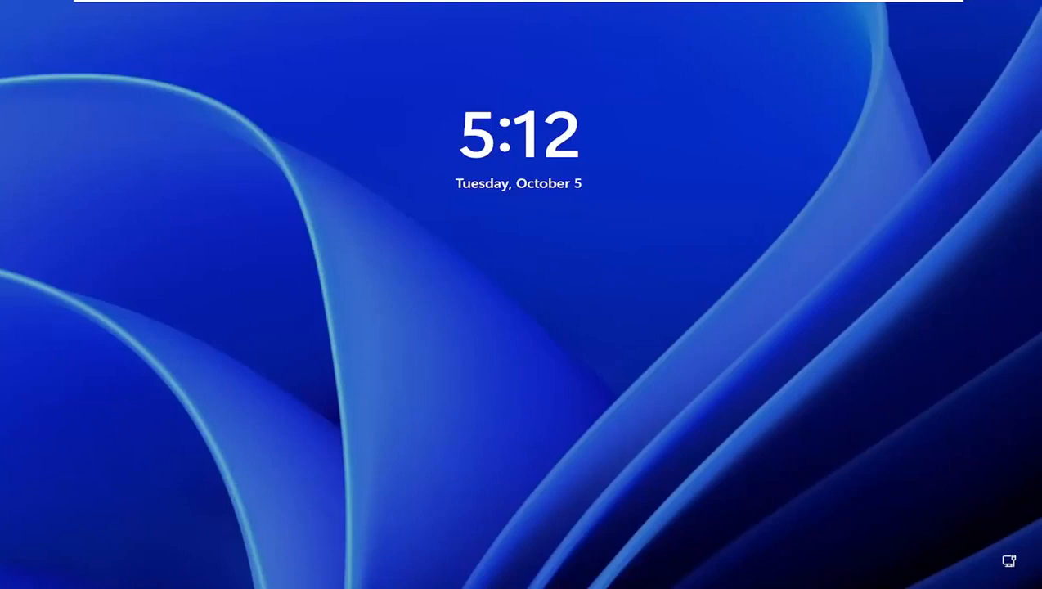
Dismiss the lock screen clock to reveal the Computer User sign-in screen
scroll("up", 3)
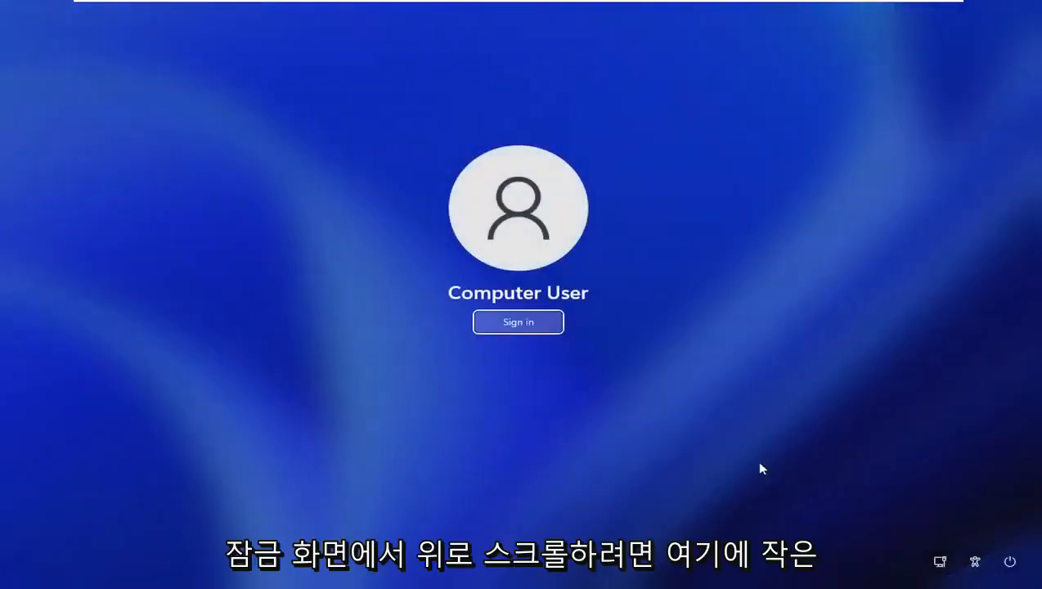
mouse_move(975, 563)
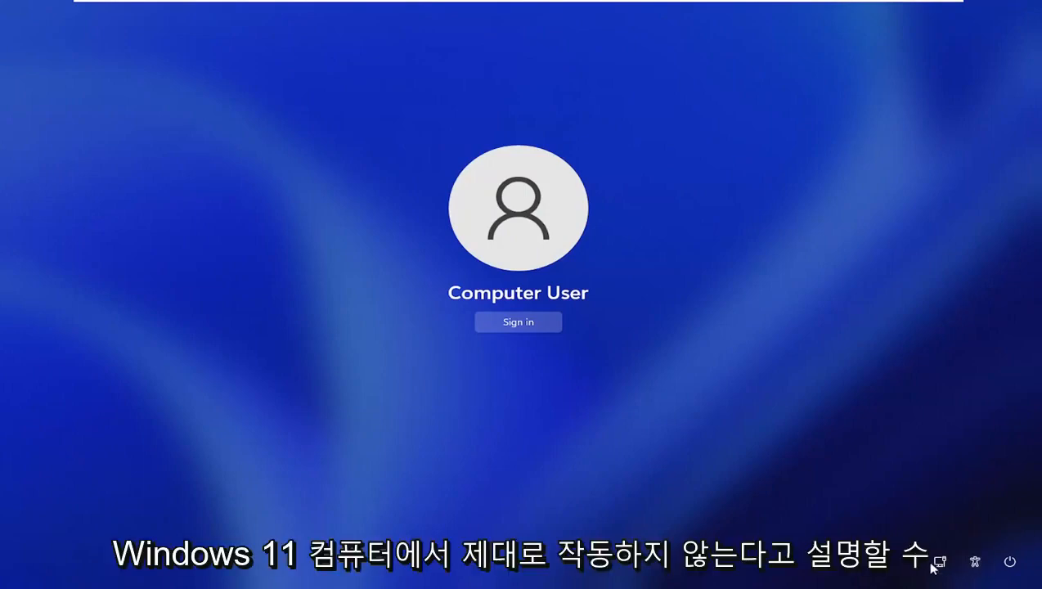
mouse_move(975, 562)
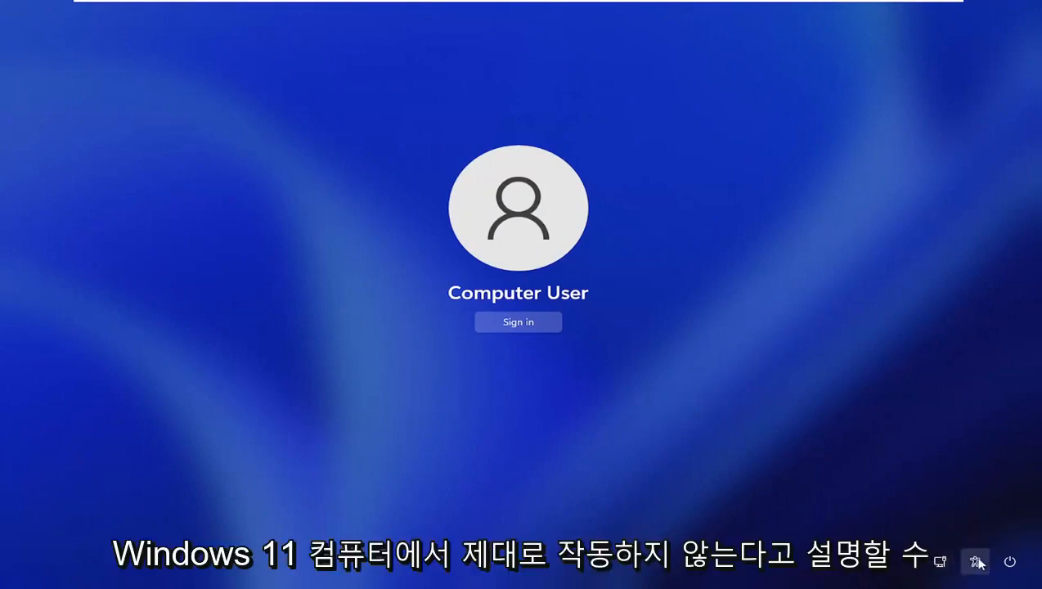
mouse_move(939, 562)
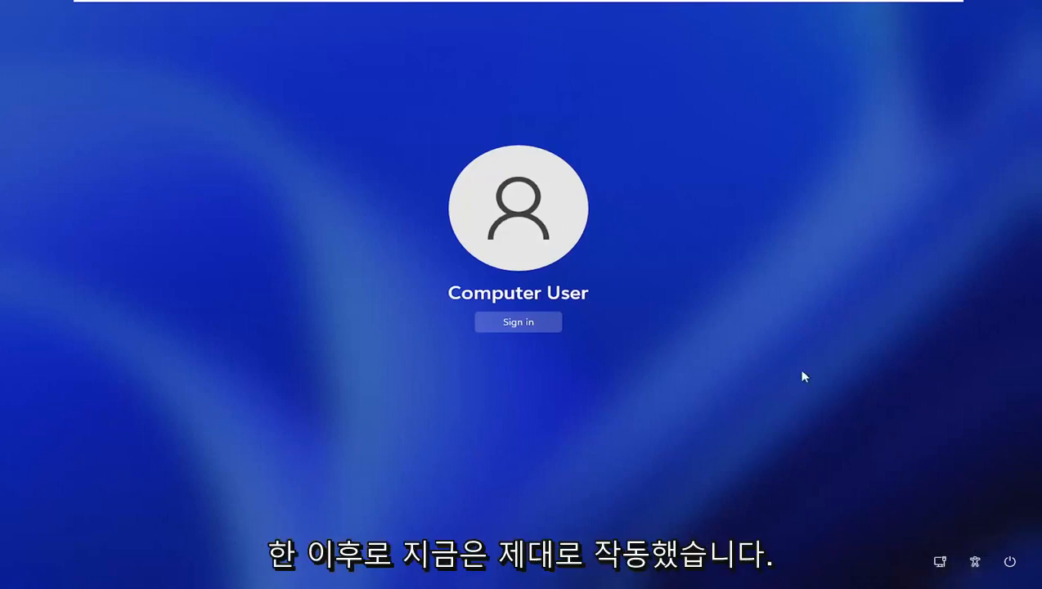
mouse_move(523, 402)
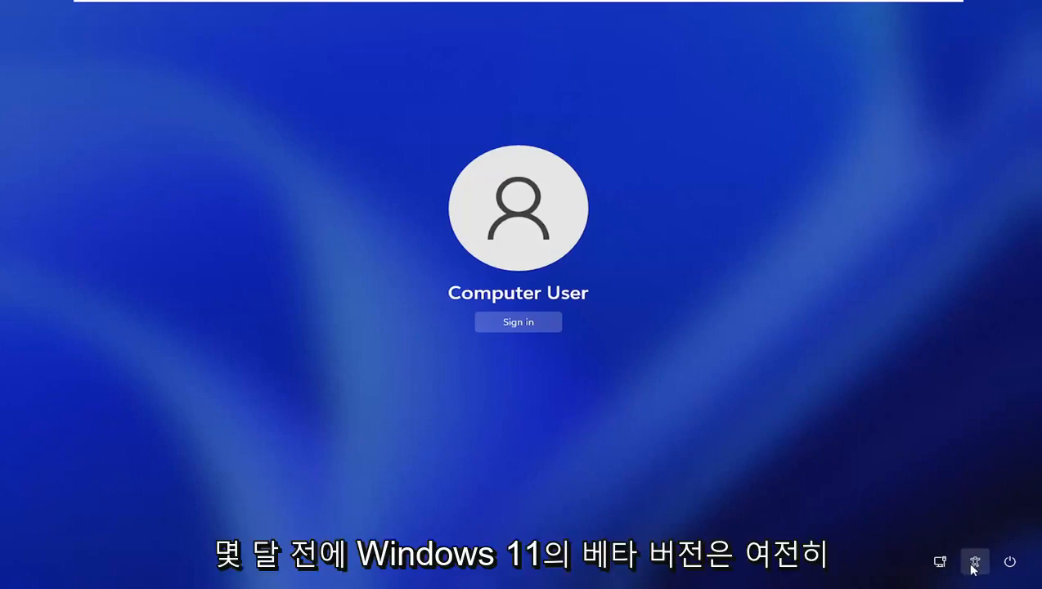
mouse_move(412, 422)
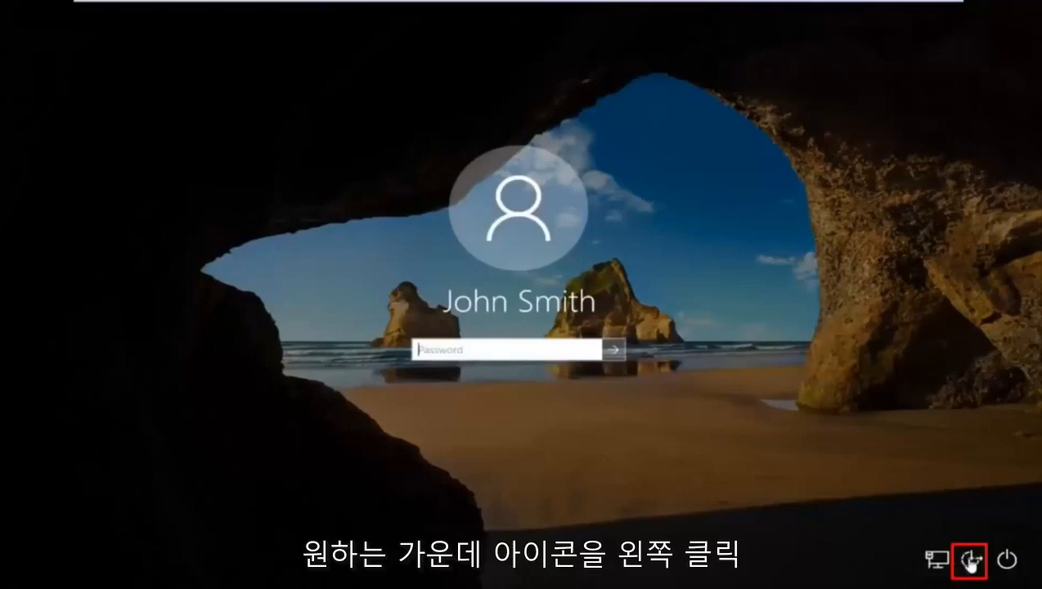
Launch a command prompt via the Ease of Access icon and run 'control userpasswords2'
left_click(971, 559)
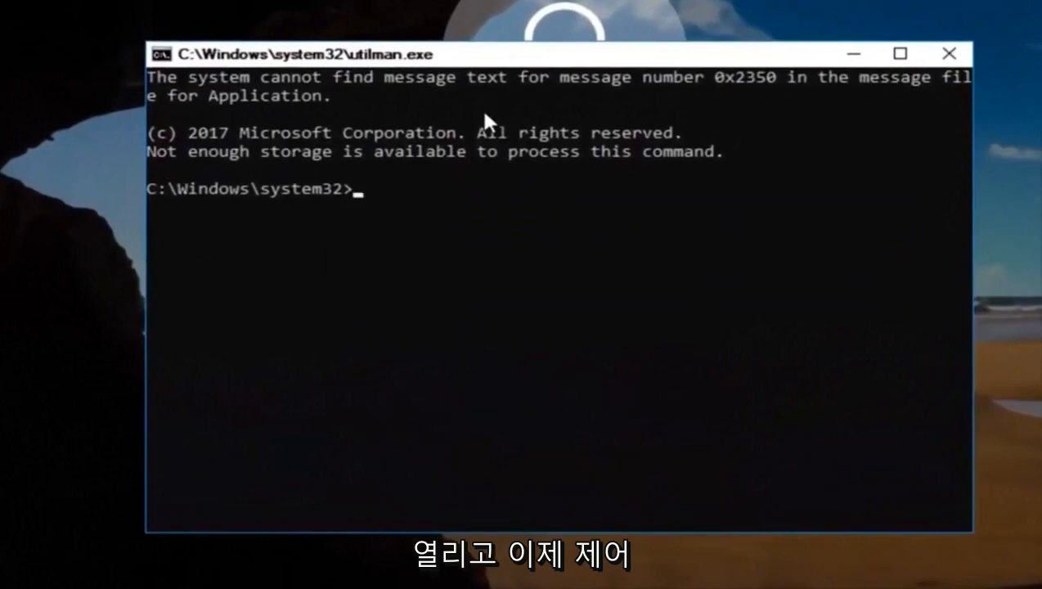
type("control")
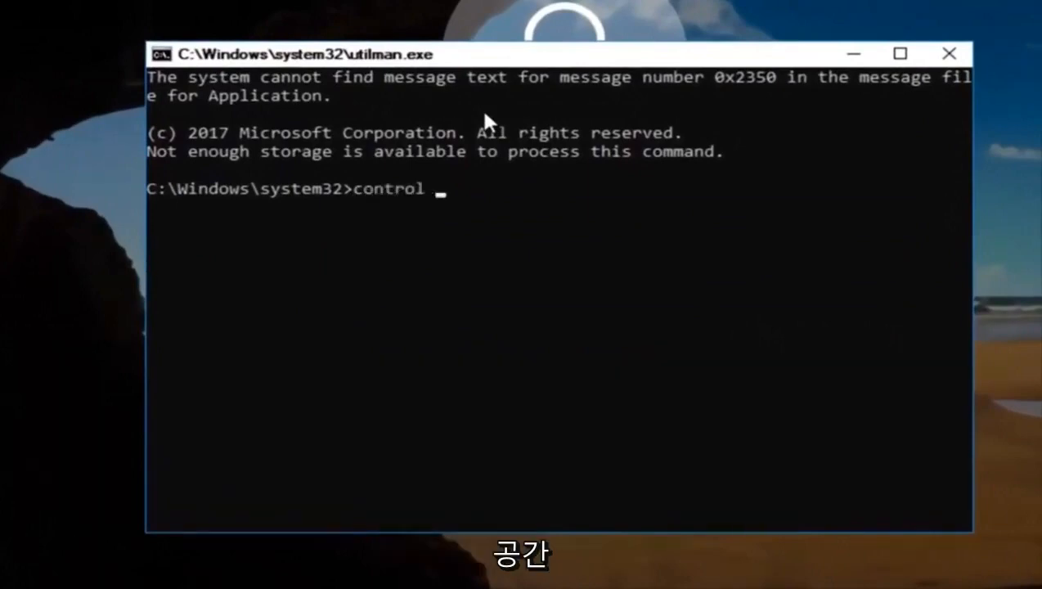
type("userp")
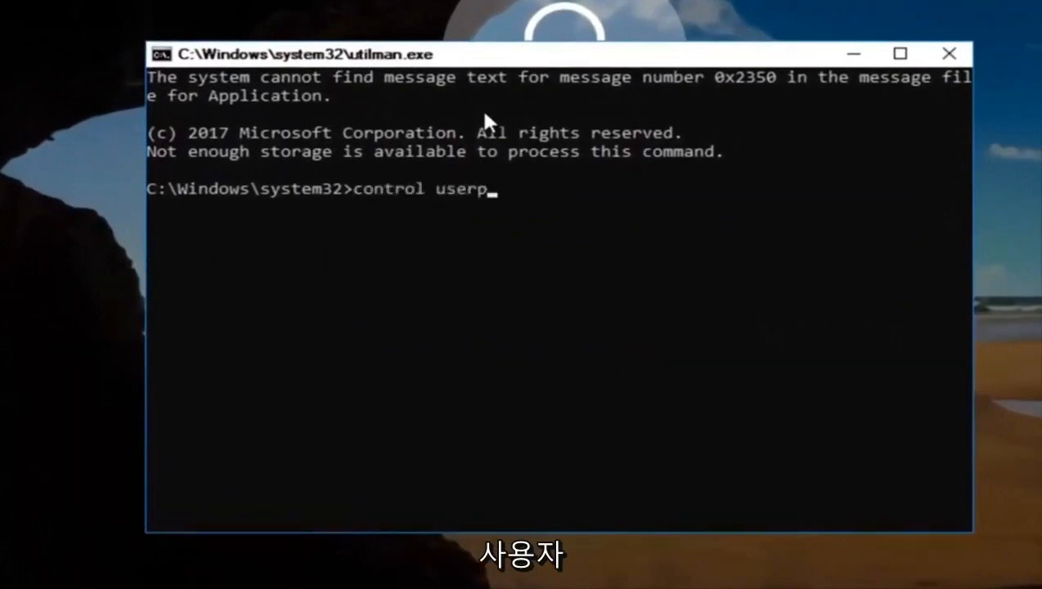
type("asswords")
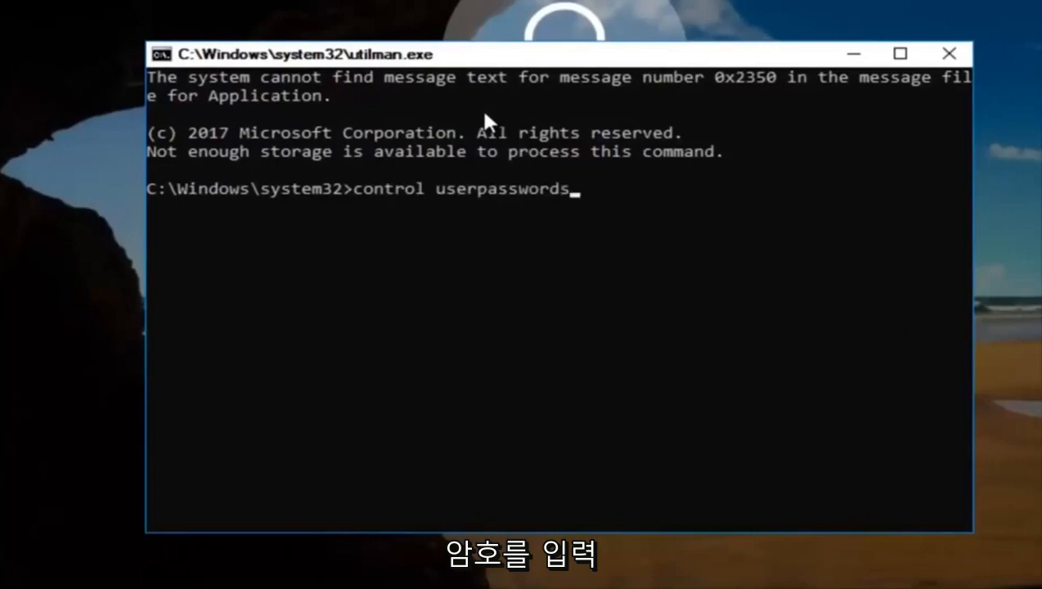
type("2")
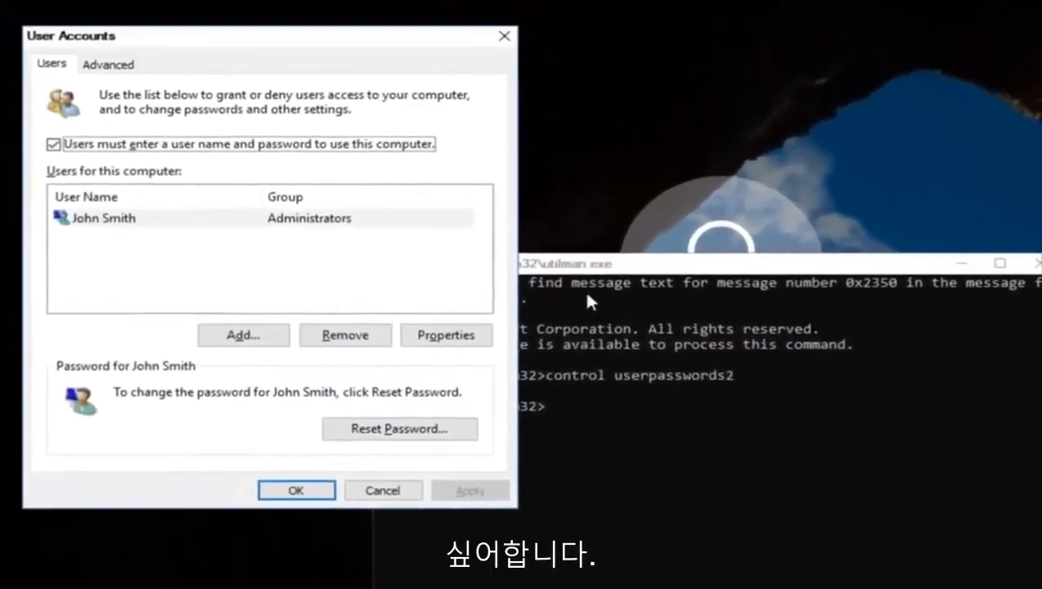
Reset John Smith's password with a new confirmed password via Reset Password
left_click(103, 218)
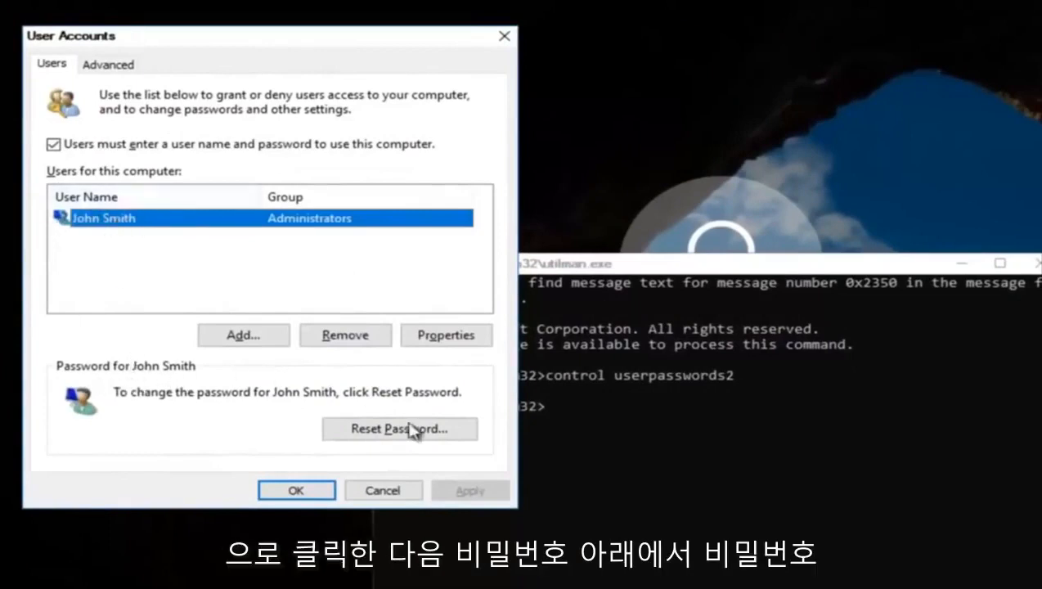
left_click(399, 429)
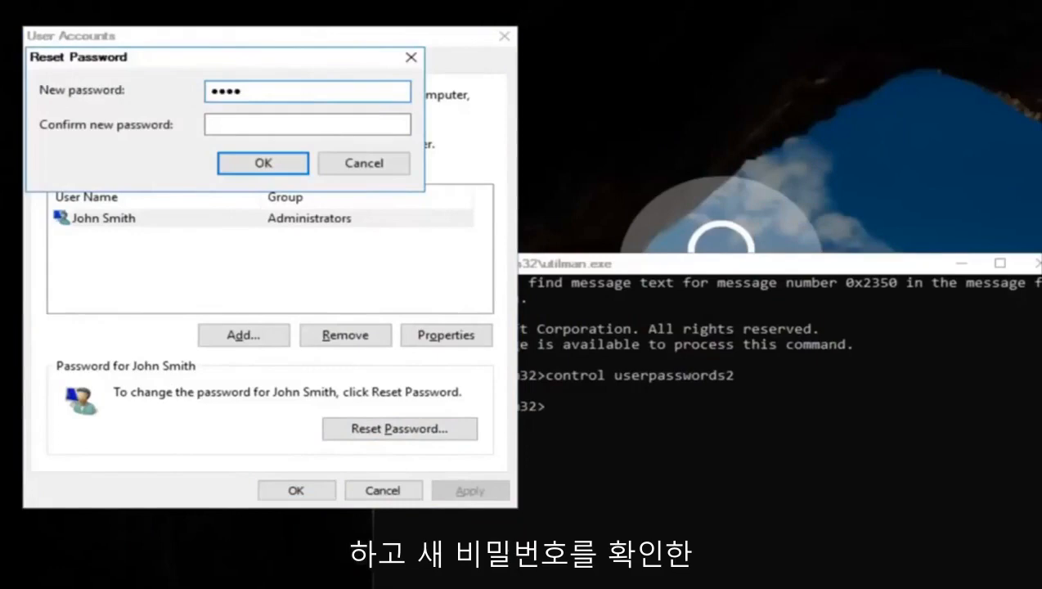
type("••••")
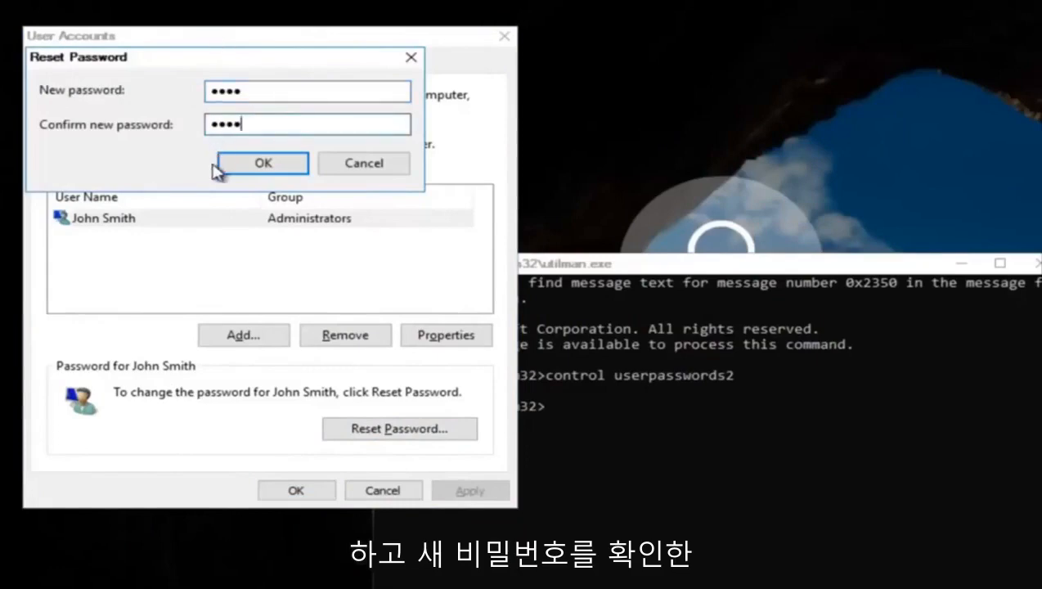
left_click(261, 164)
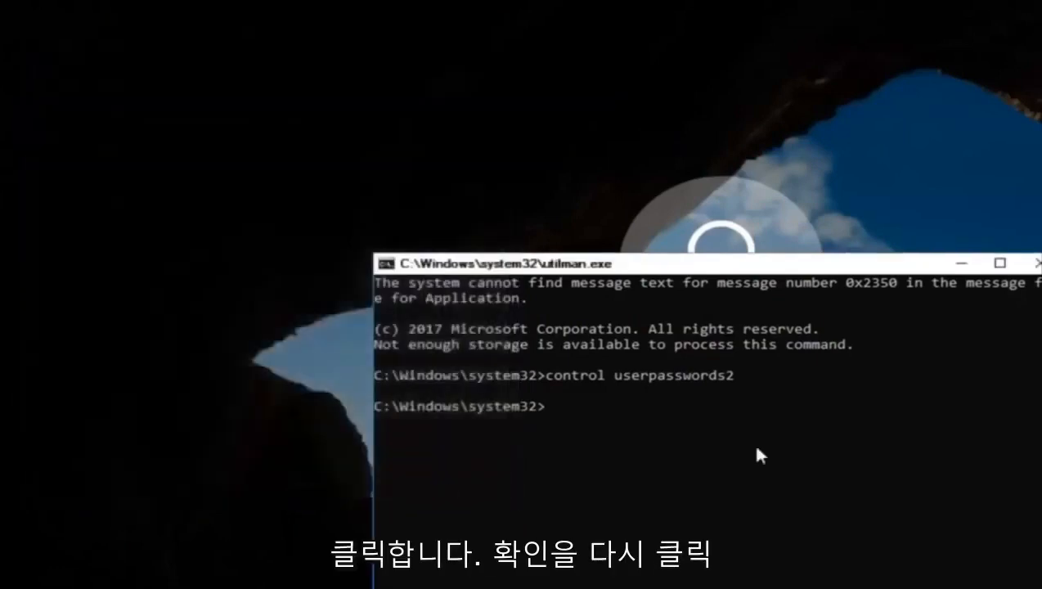